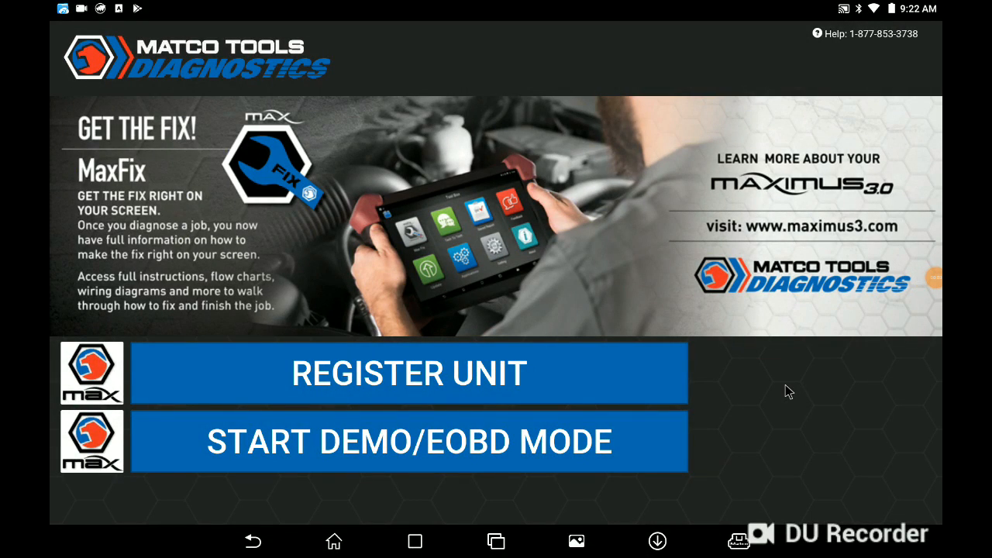
{"action": "mouse_move", "coordinate": [662, 266]}
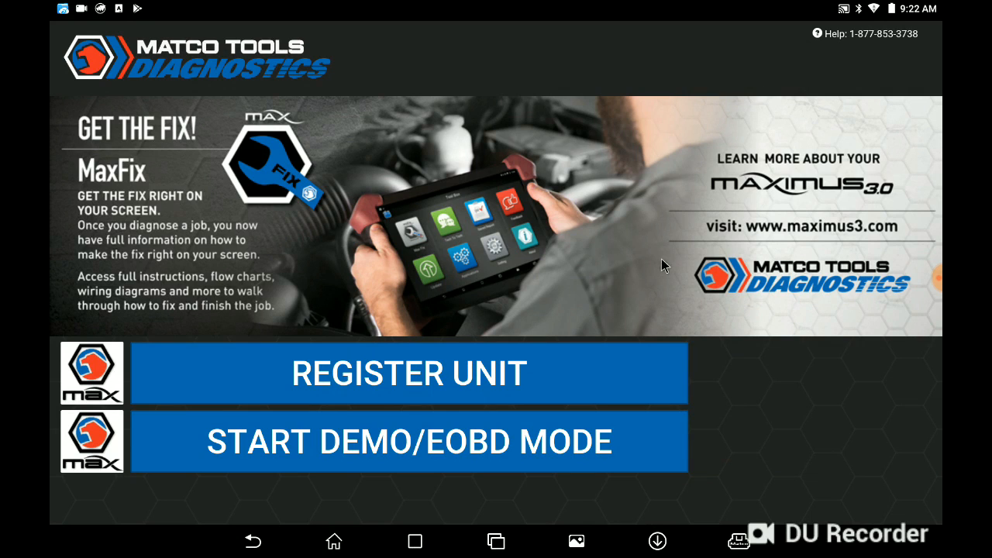
{"action": "mouse_move", "coordinate": [874, 51]}
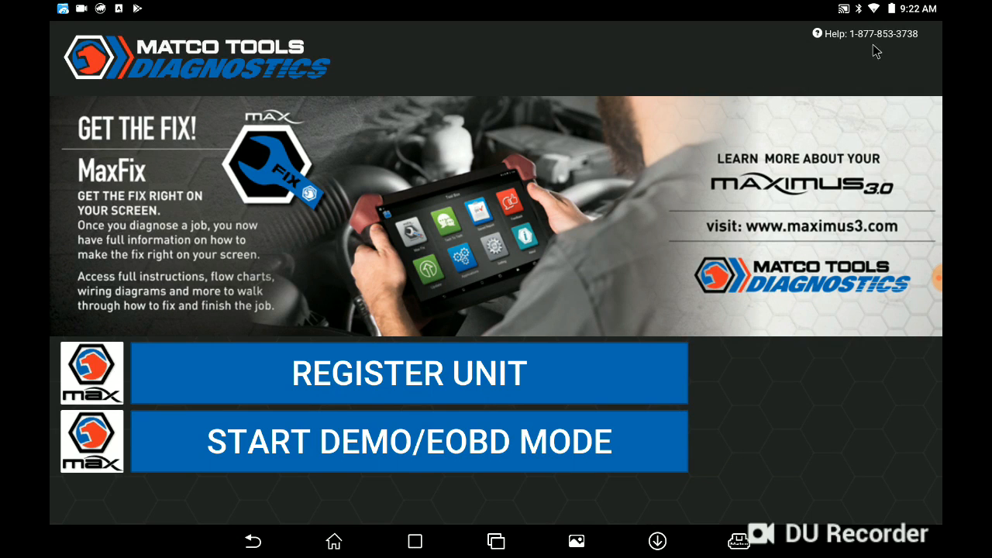
{"action": "mouse_move", "coordinate": [906, 27]}
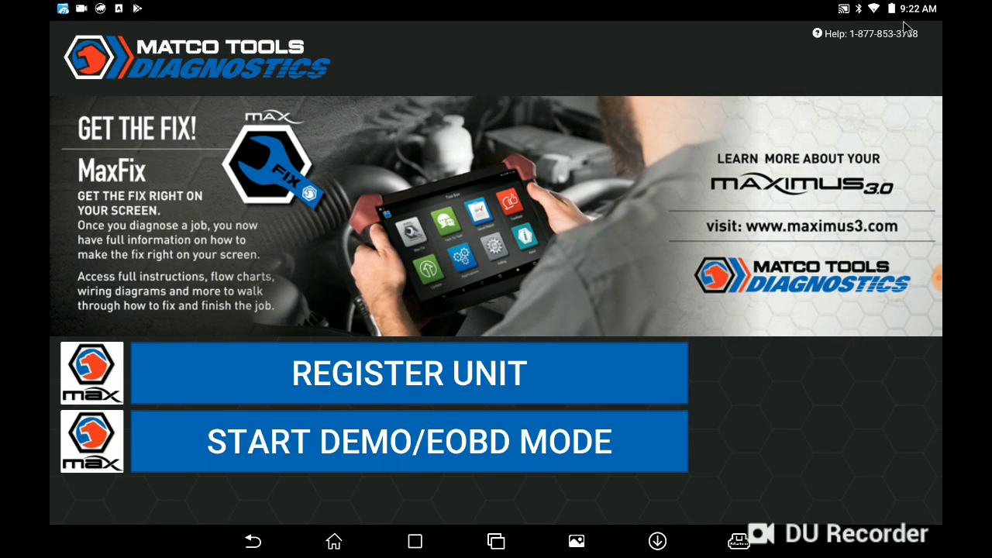
{"action": "mouse_move", "coordinate": [897, 17]}
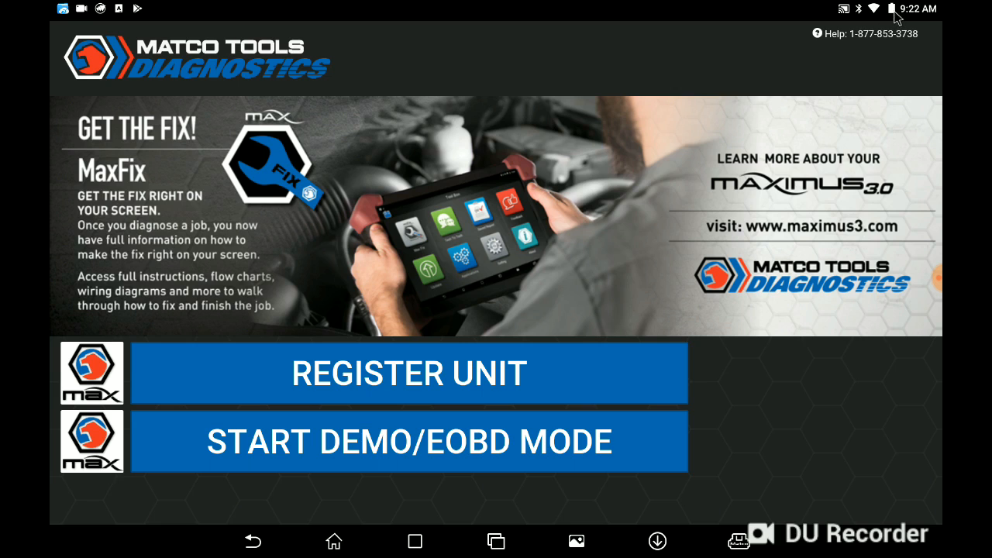
{"action": "mouse_move", "coordinate": [891, 12]}
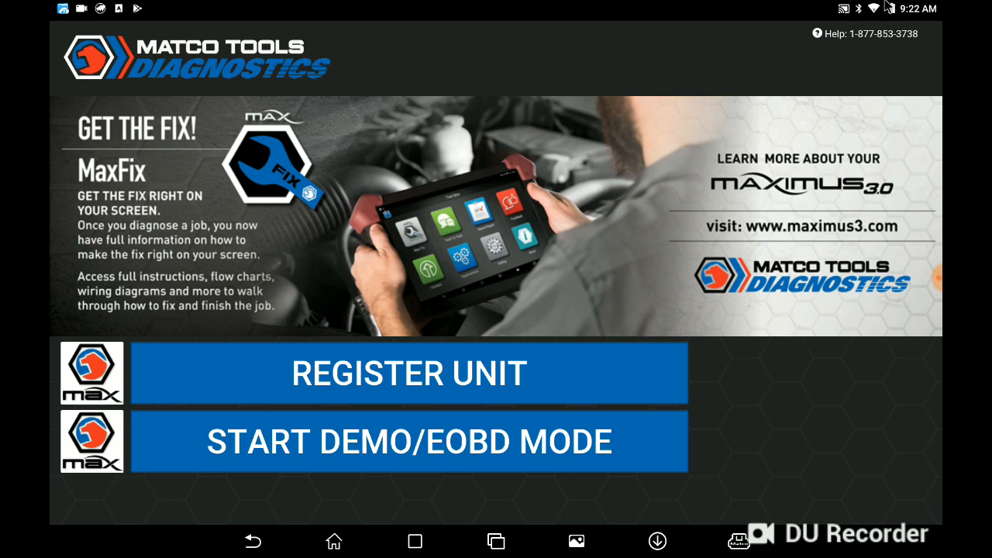
{"action": "mouse_move", "coordinate": [758, 51]}
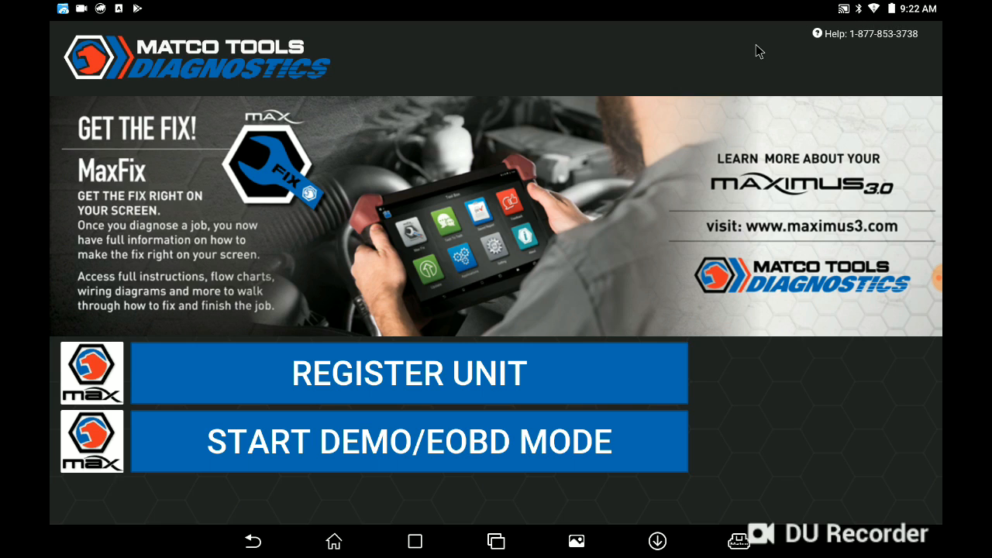
{"action": "mouse_move", "coordinate": [685, 71]}
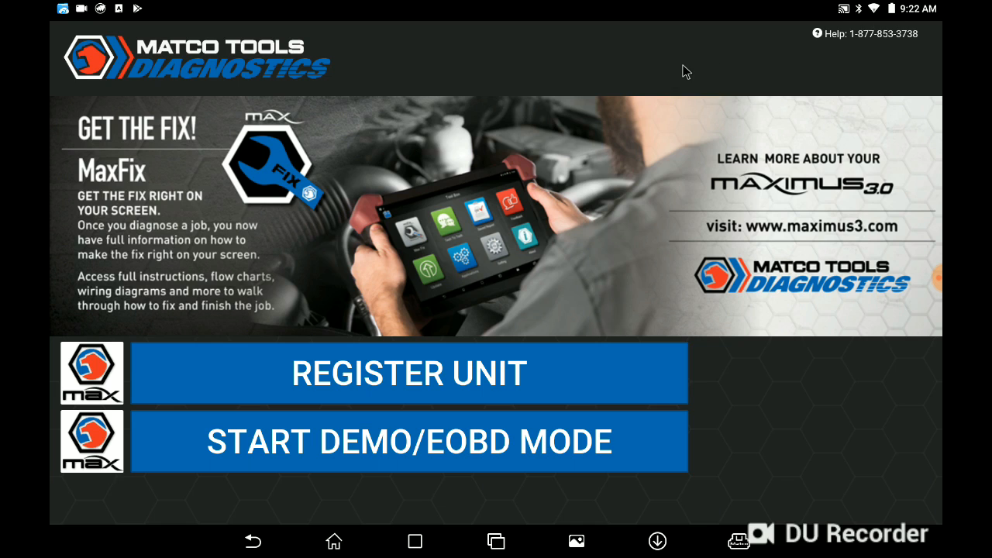
{"action": "mouse_move", "coordinate": [834, 255]}
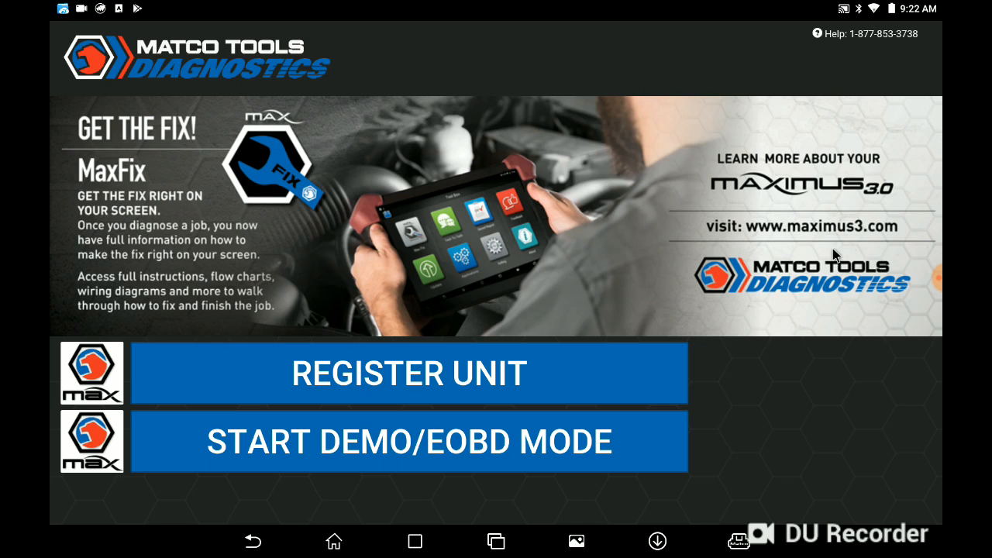
{"action": "mouse_move", "coordinate": [744, 240]}
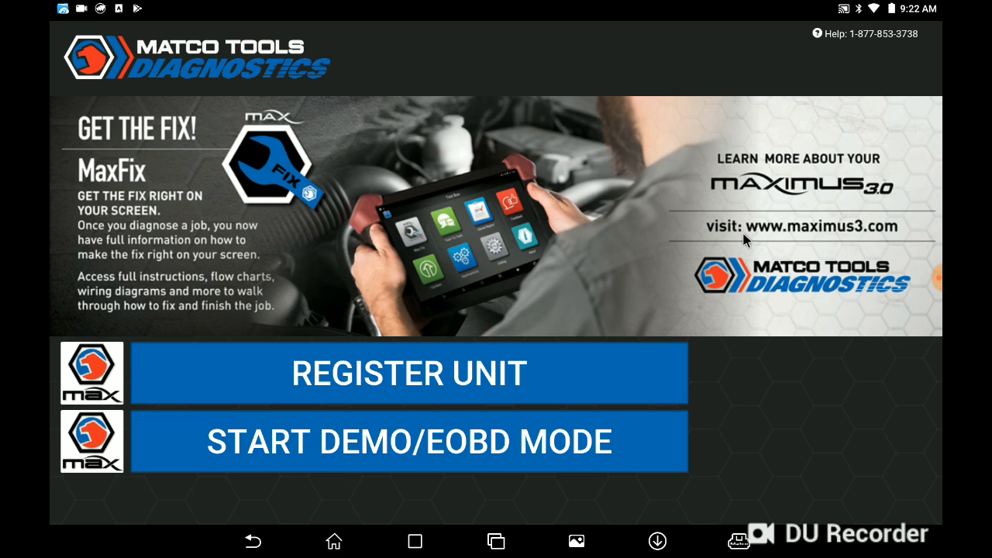
{"action": "mouse_move", "coordinate": [631, 62]}
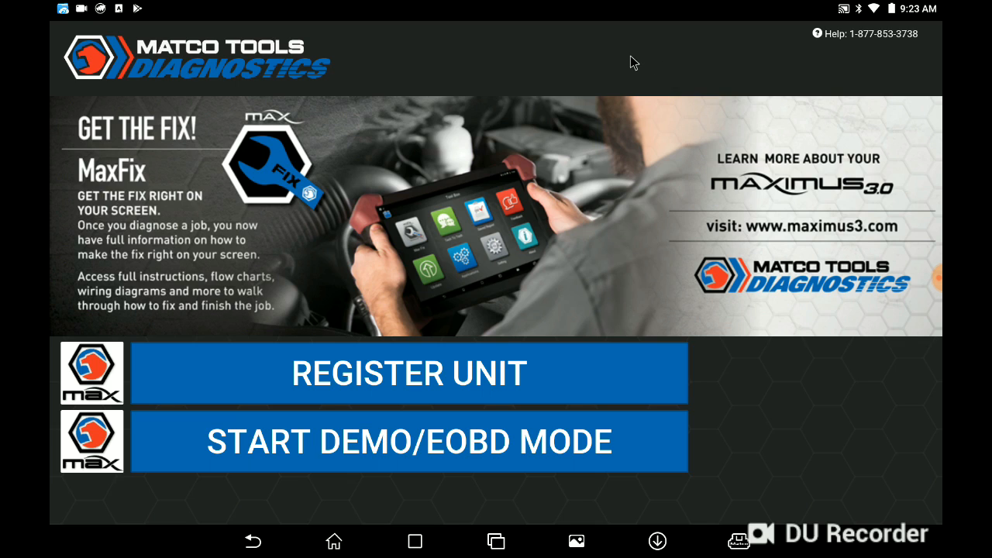
{"action": "mouse_move", "coordinate": [584, 75]}
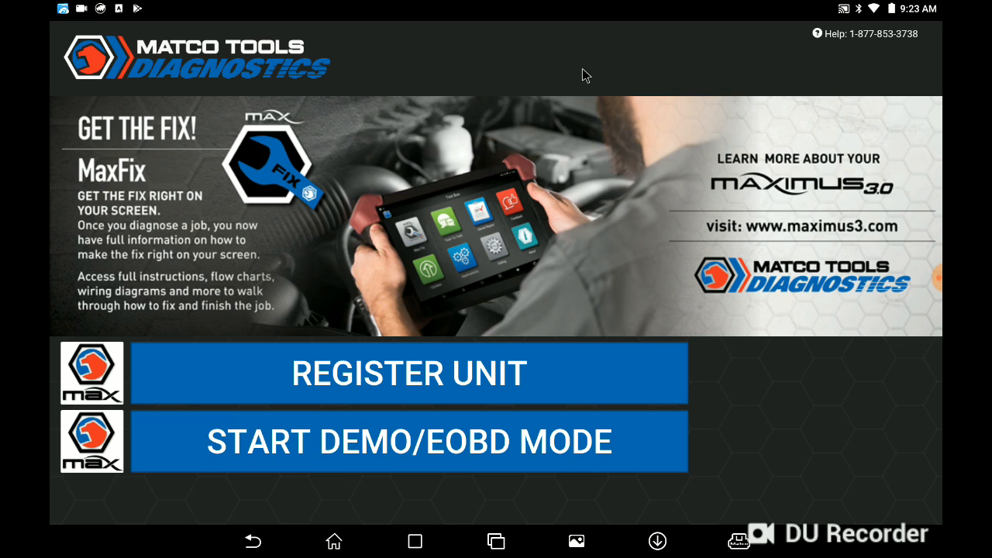
{"action": "mouse_move", "coordinate": [811, 43]}
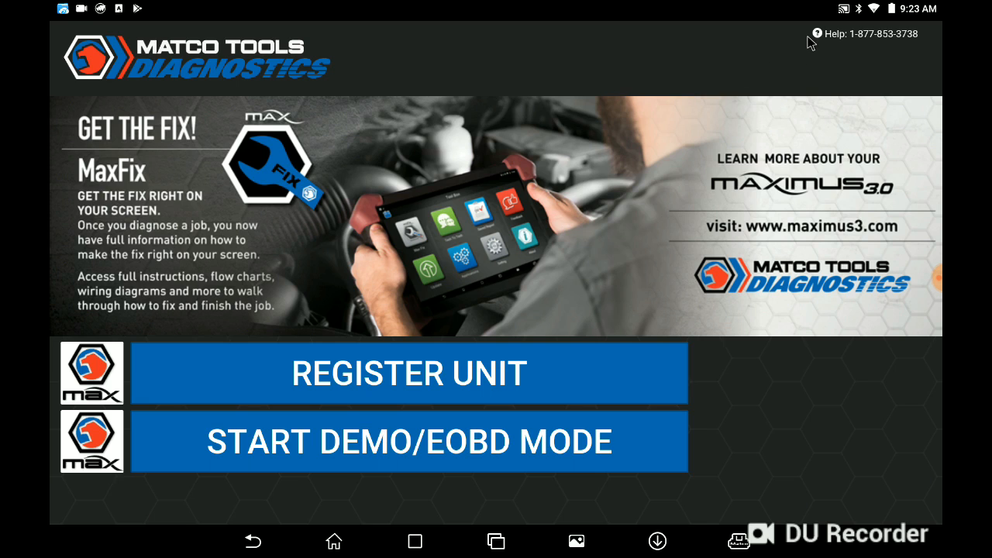
{"action": "mouse_move", "coordinate": [866, 67]}
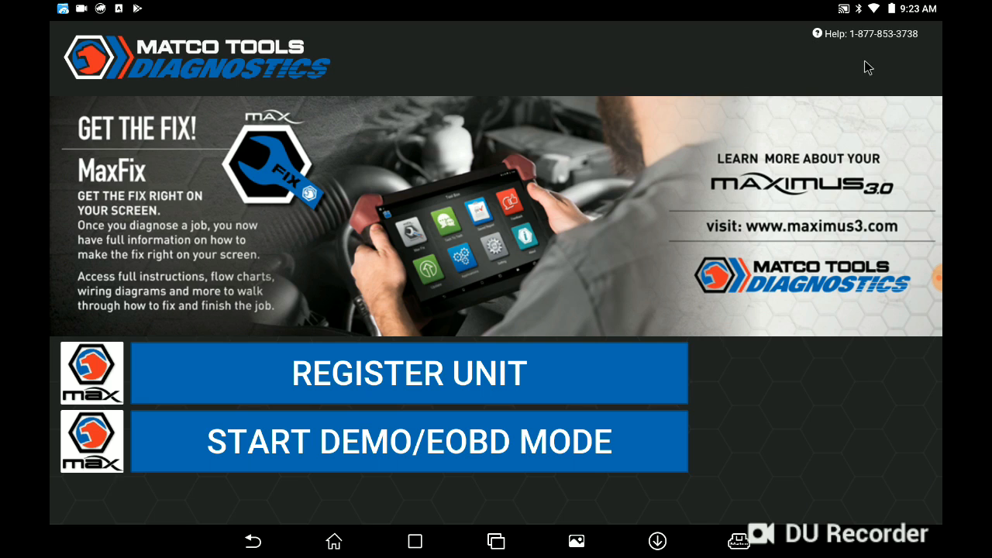
{"action": "mouse_move", "coordinate": [941, 46]}
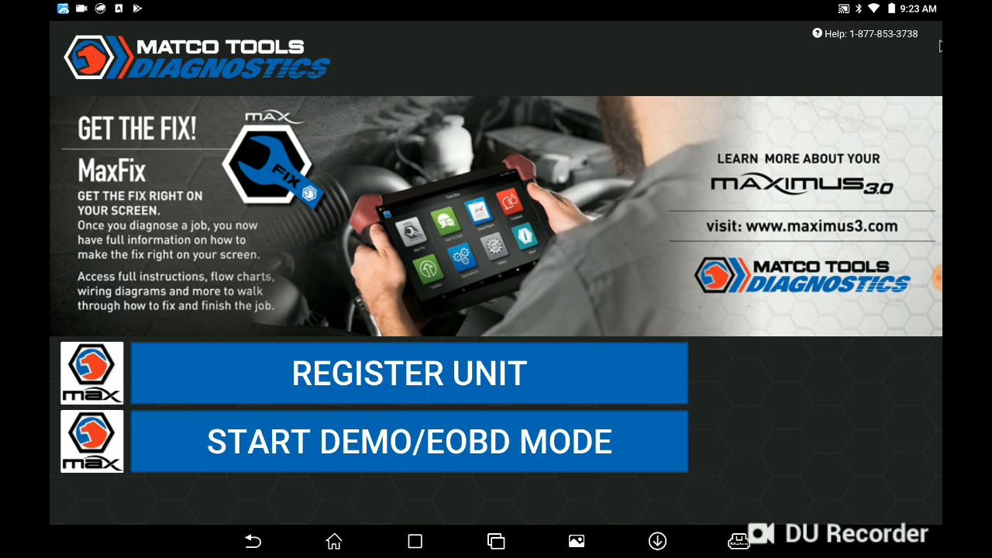
{"action": "mouse_move", "coordinate": [810, 48]}
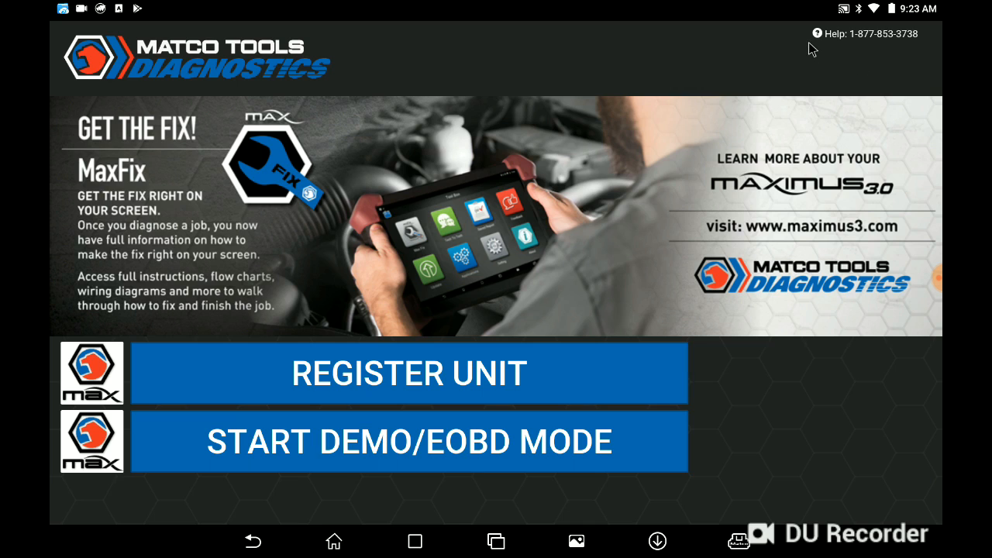
{"action": "mouse_move", "coordinate": [897, 56]}
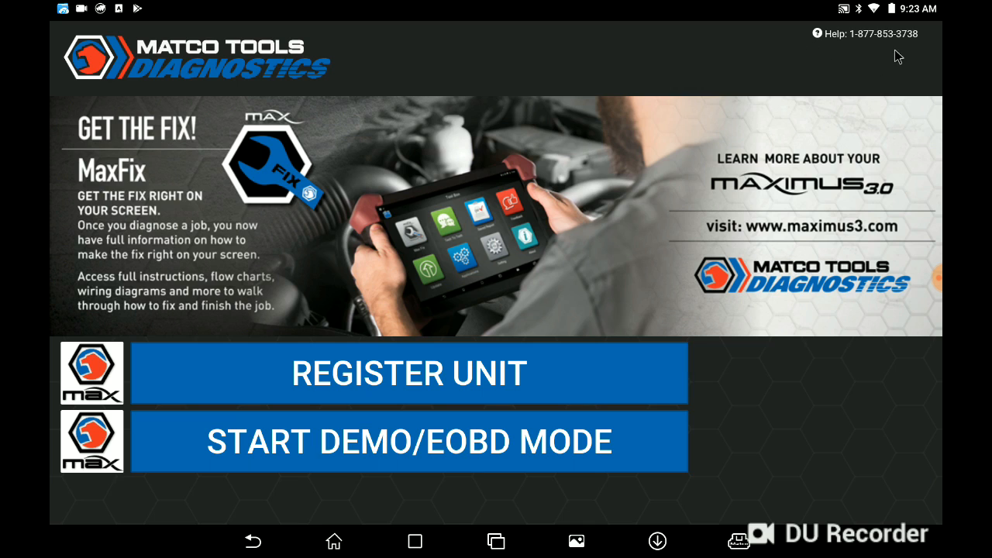
{"action": "mouse_move", "coordinate": [756, 46]}
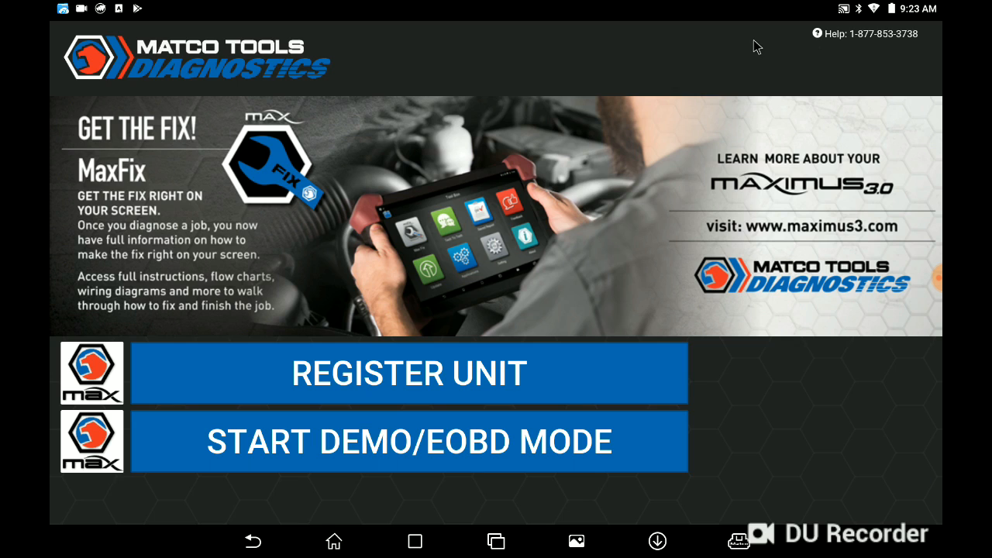
{"action": "mouse_move", "coordinate": [715, 230]}
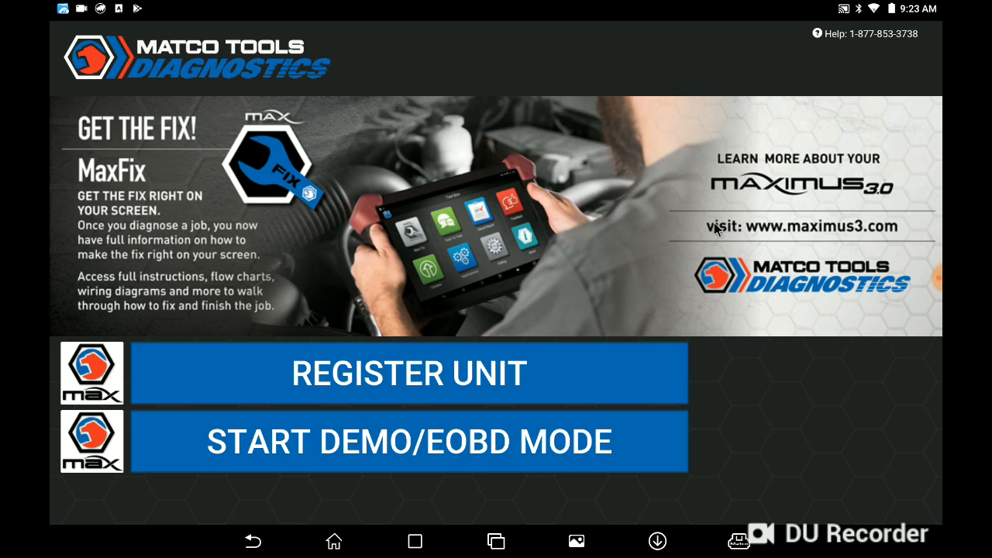
{"action": "mouse_move", "coordinate": [587, 80]}
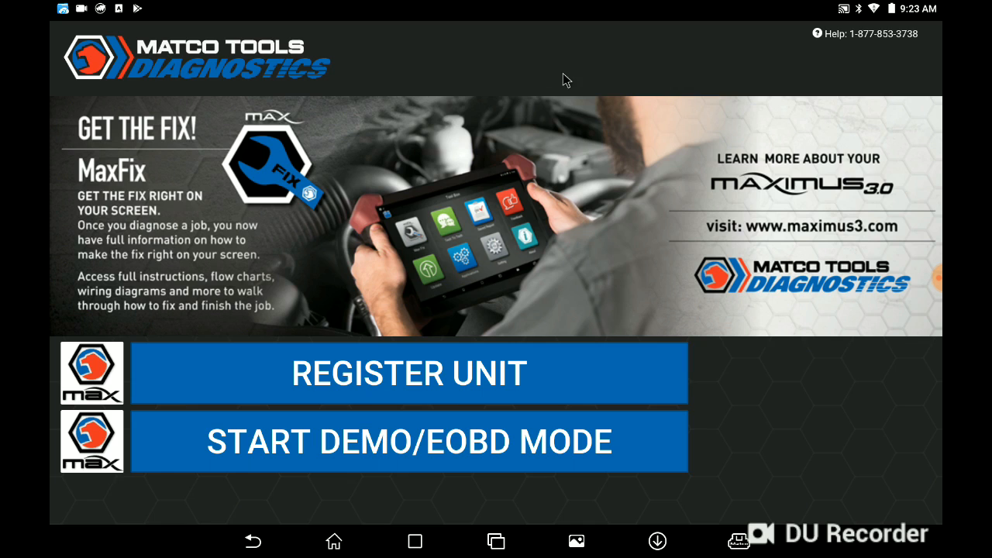
{"action": "mouse_move", "coordinate": [691, 93]}
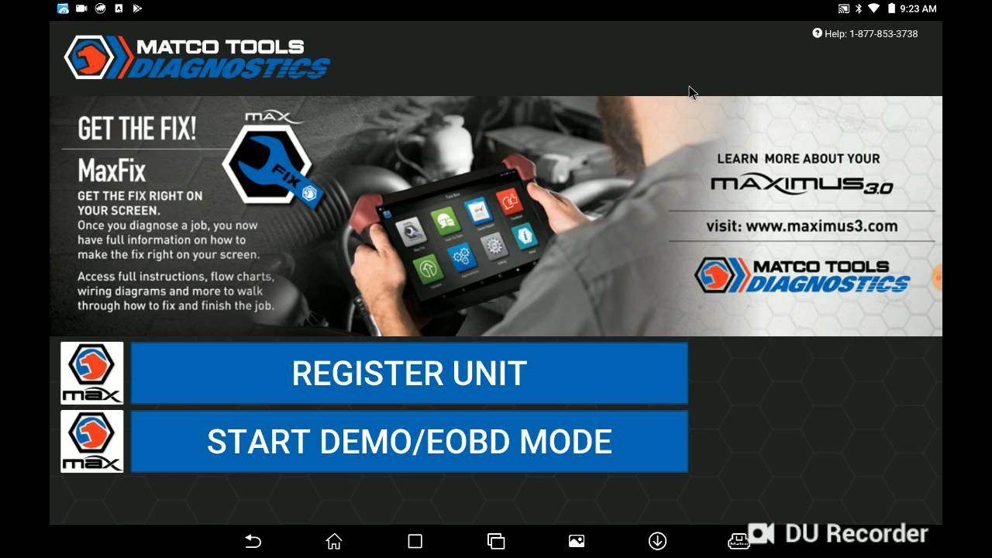
{"action": "mouse_move", "coordinate": [728, 525]}
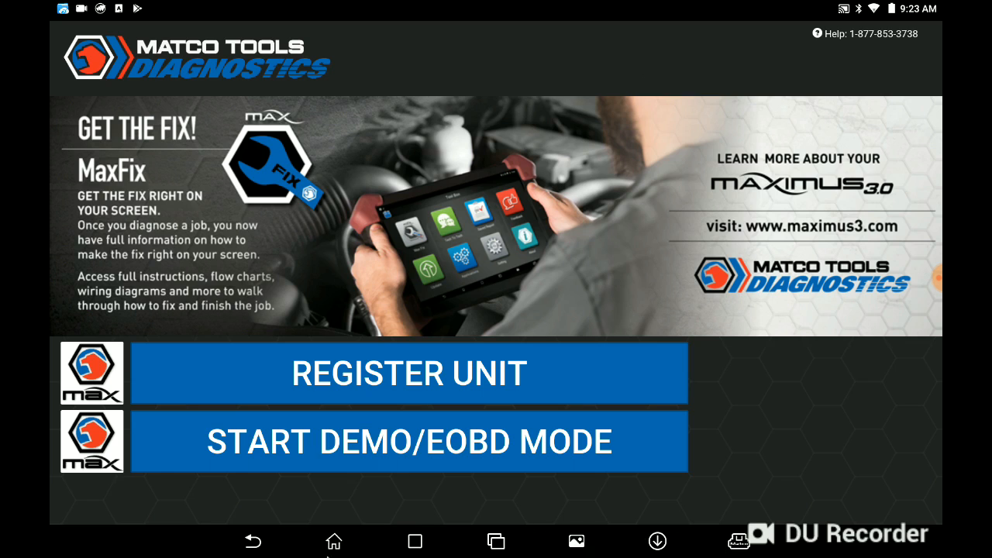
{"action": "mouse_move", "coordinate": [333, 542]}
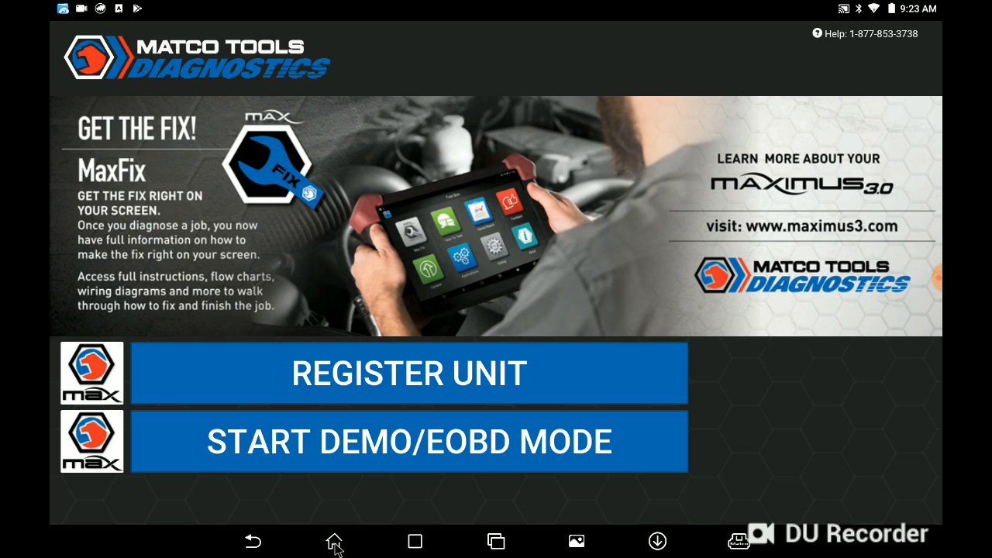
Leave the Maximus app and return to the Android home screen.
{"action": "left_click", "coordinate": [333, 541]}
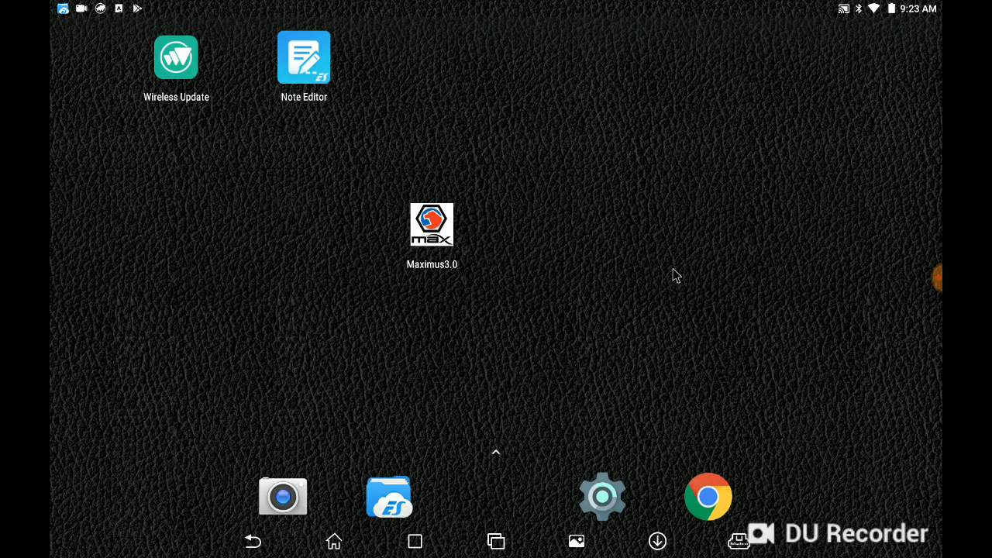
{"action": "mouse_move", "coordinate": [368, 352]}
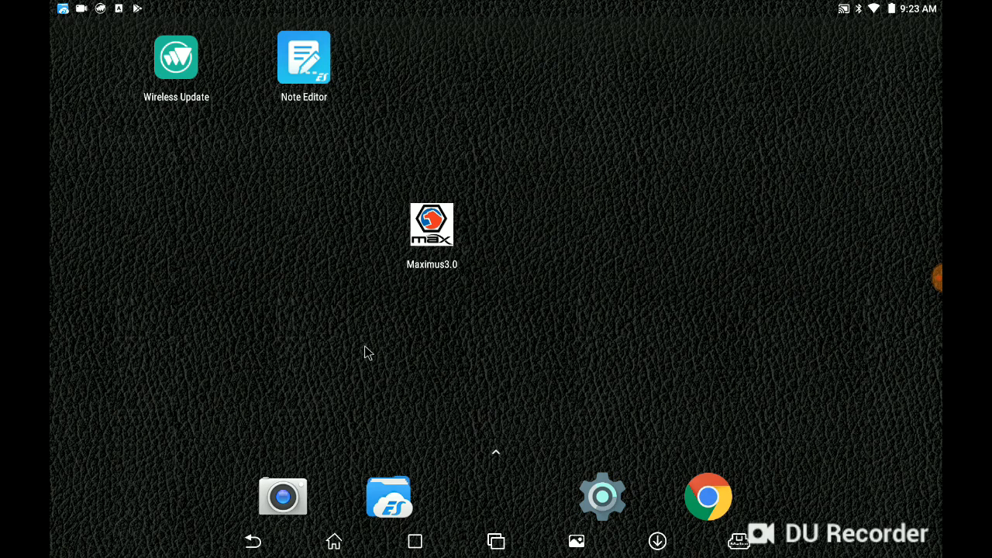
{"action": "mouse_move", "coordinate": [246, 101]}
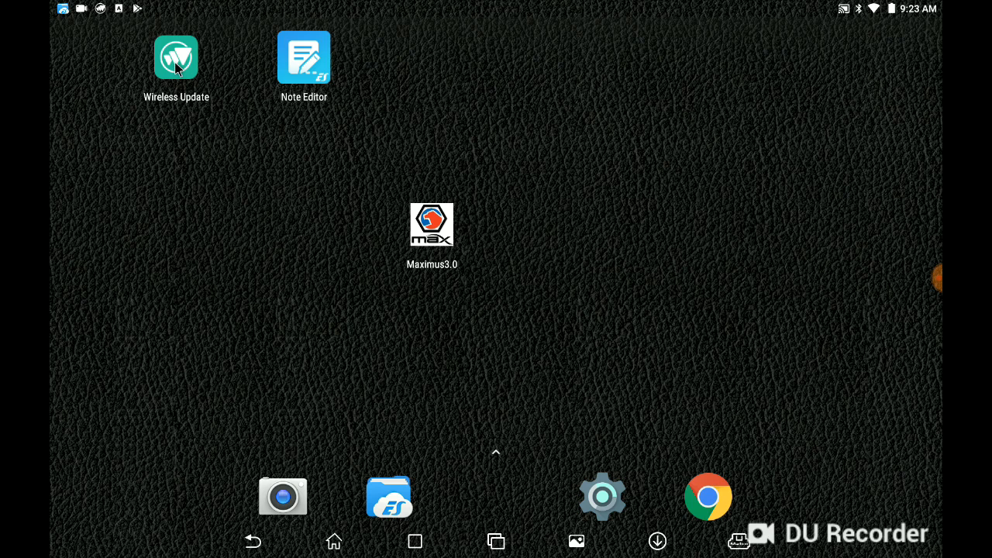
Download the 17.8MB system update v2.7 from Wireless Update.
{"action": "left_click", "coordinate": [175, 58]}
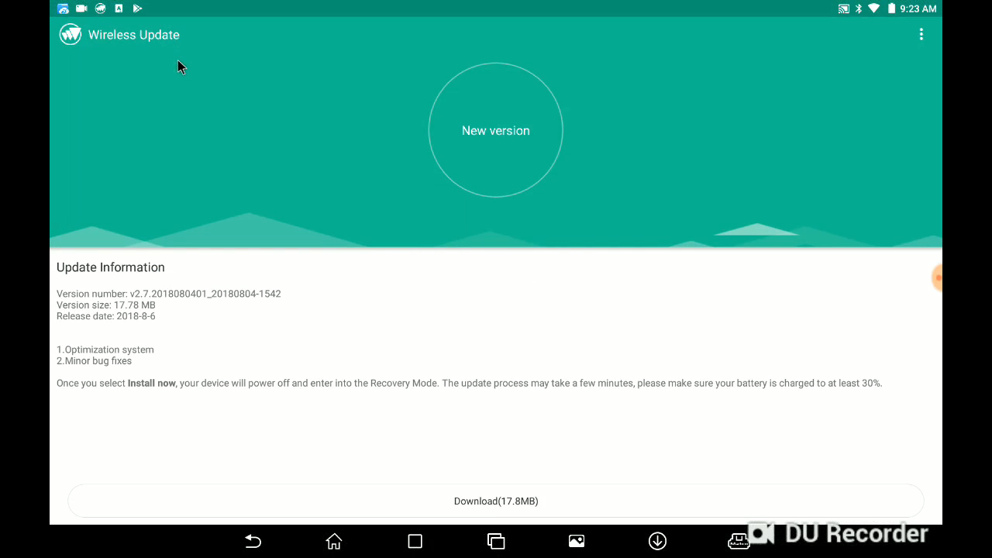
{"action": "mouse_move", "coordinate": [540, 177]}
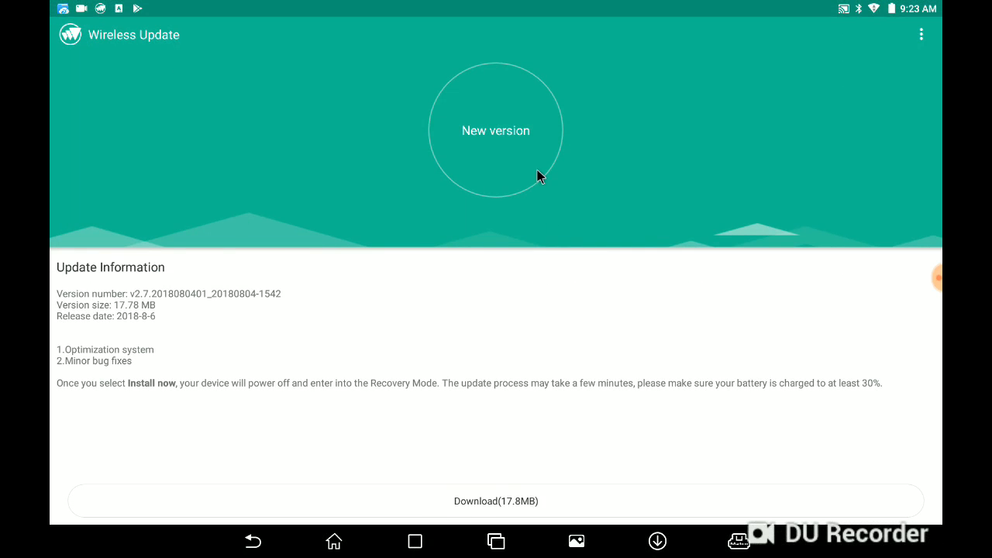
{"action": "left_click", "coordinate": [495, 500]}
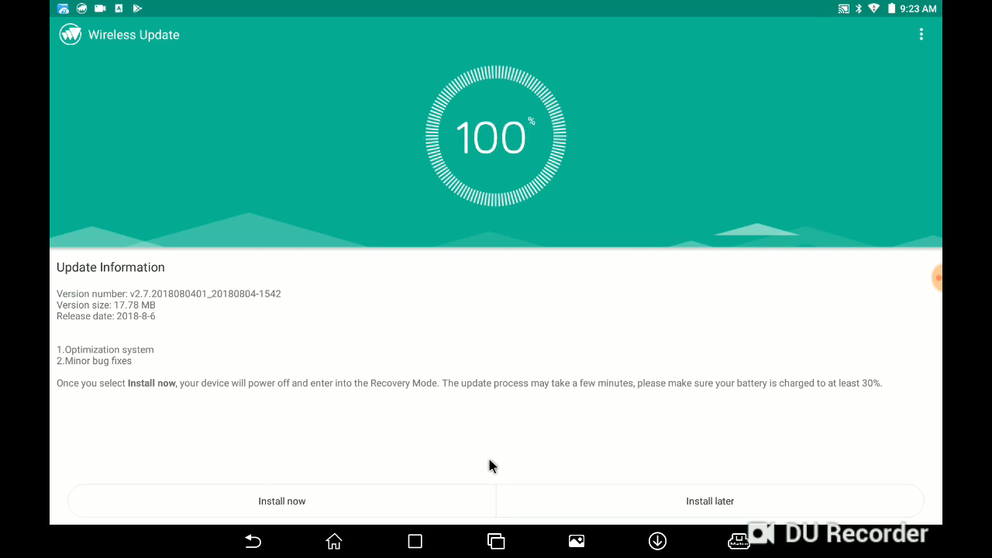
{"action": "mouse_move", "coordinate": [410, 492]}
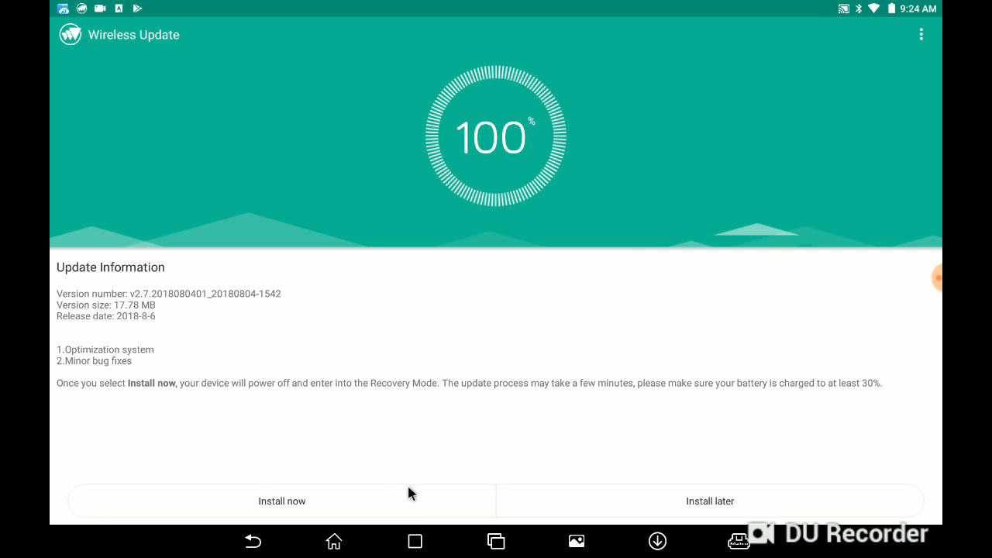
Install the downloaded system update and accept the update warning.
{"action": "left_click", "coordinate": [281, 501]}
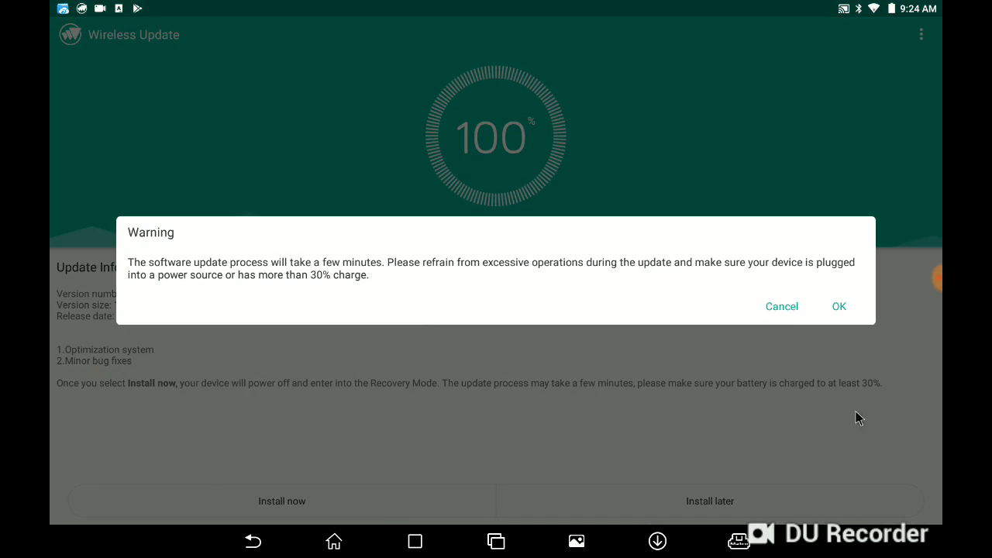
{"action": "left_click", "coordinate": [839, 306]}
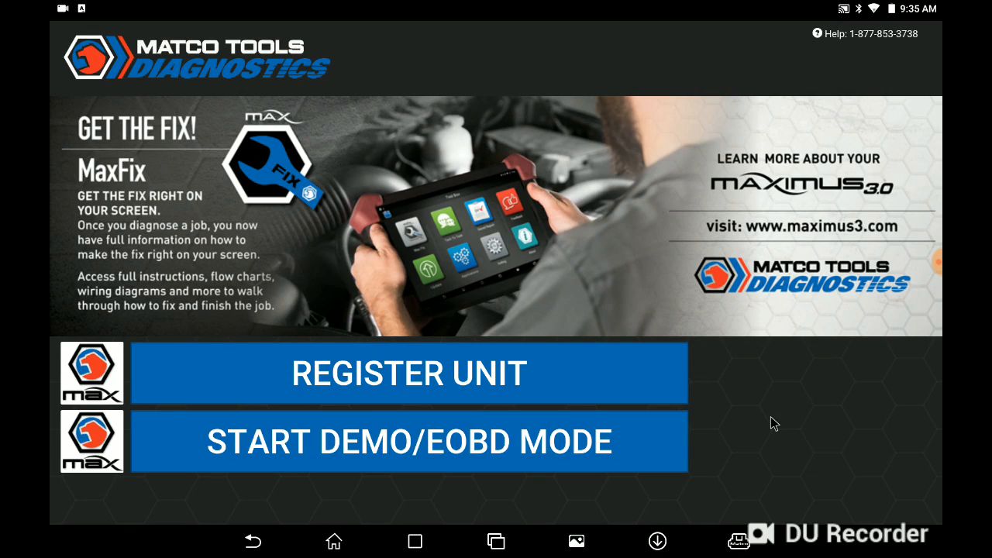
{"action": "mouse_move", "coordinate": [739, 361]}
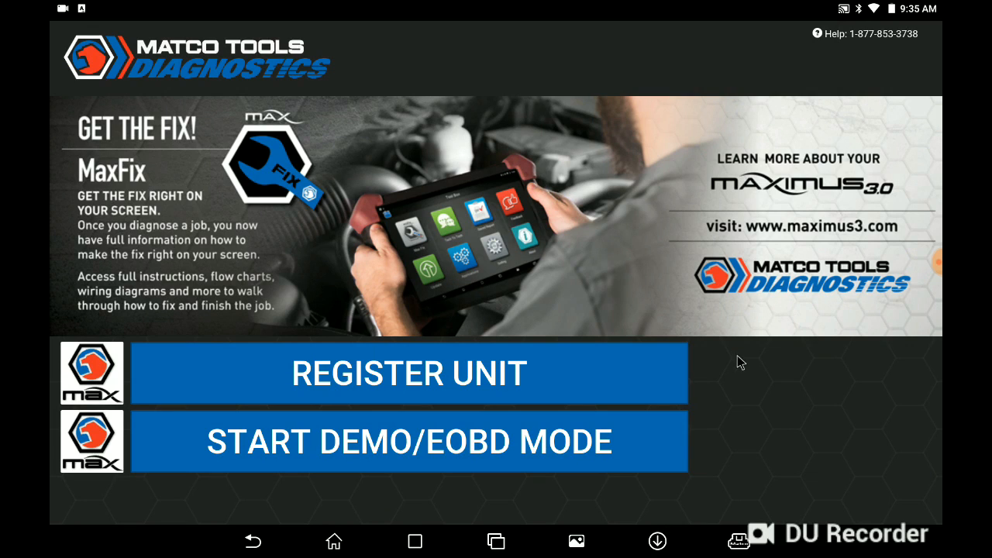
{"action": "mouse_move", "coordinate": [513, 256]}
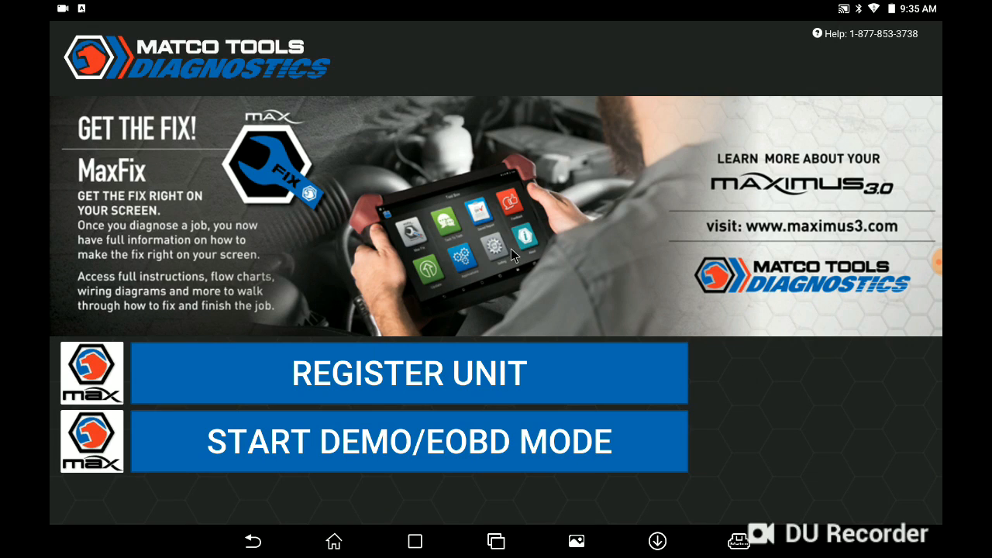
{"action": "mouse_move", "coordinate": [622, 277]}
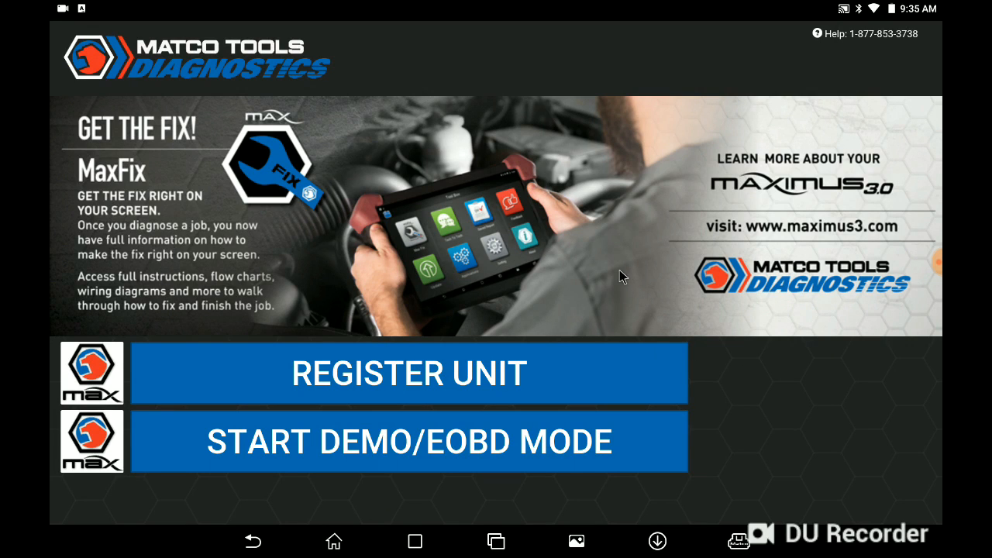
{"action": "mouse_move", "coordinate": [540, 372]}
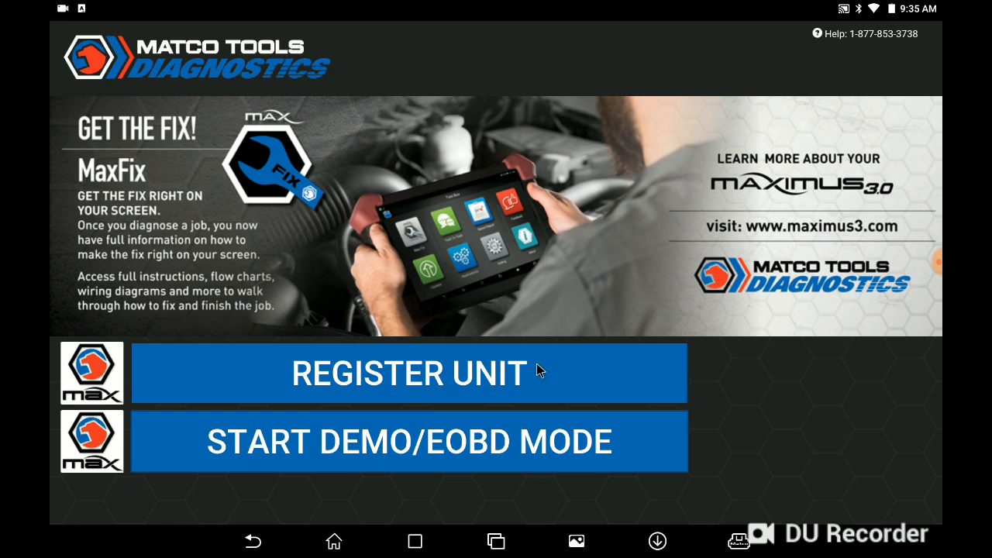
{"action": "left_click", "coordinate": [409, 372]}
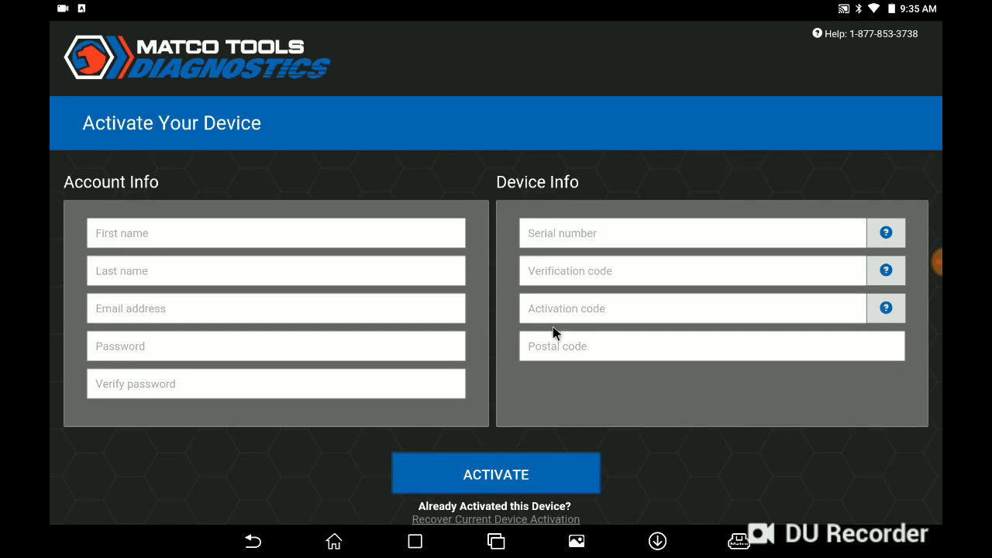
{"action": "mouse_move", "coordinate": [477, 150]}
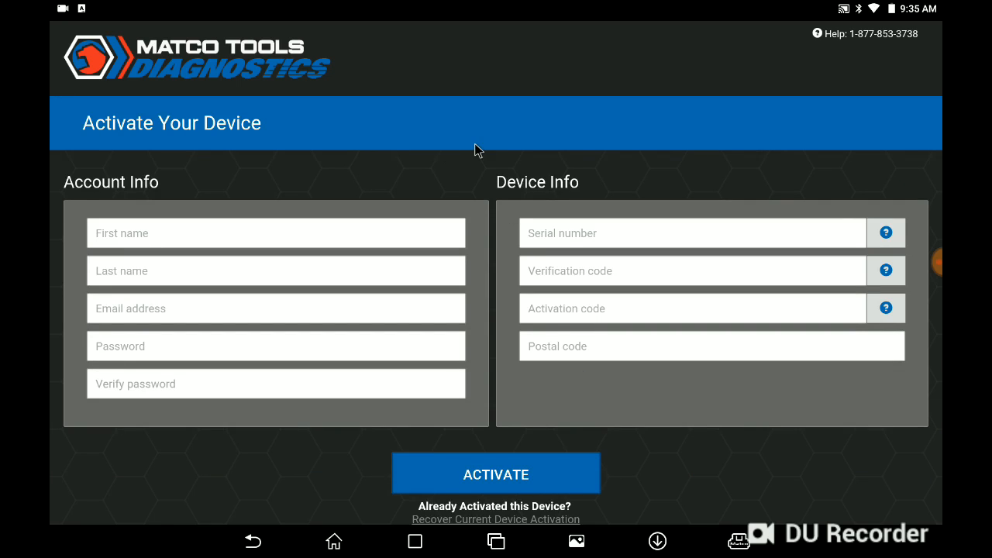
{"action": "mouse_move", "coordinate": [469, 227]}
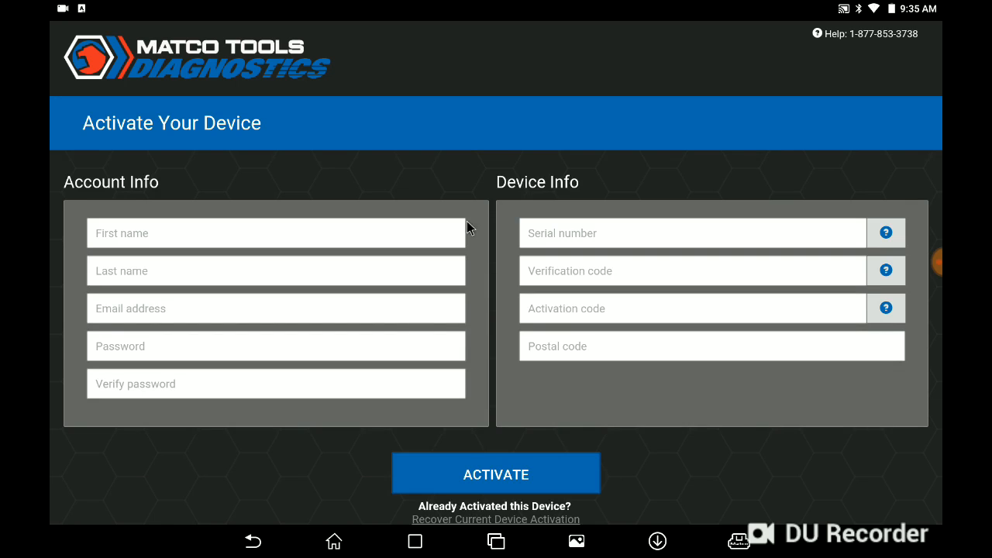
{"action": "mouse_move", "coordinate": [363, 179]}
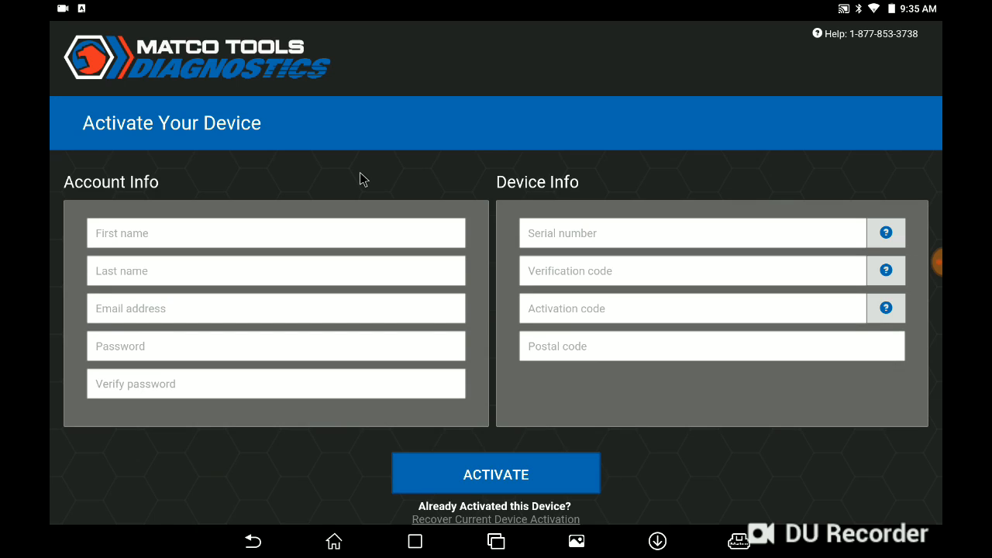
{"action": "mouse_move", "coordinate": [533, 246]}
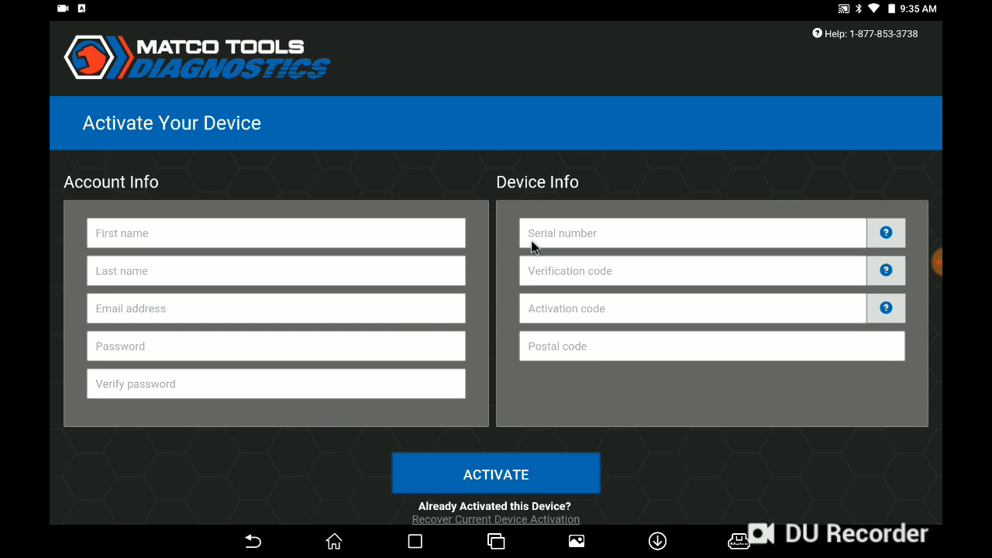
{"action": "mouse_move", "coordinate": [566, 169]}
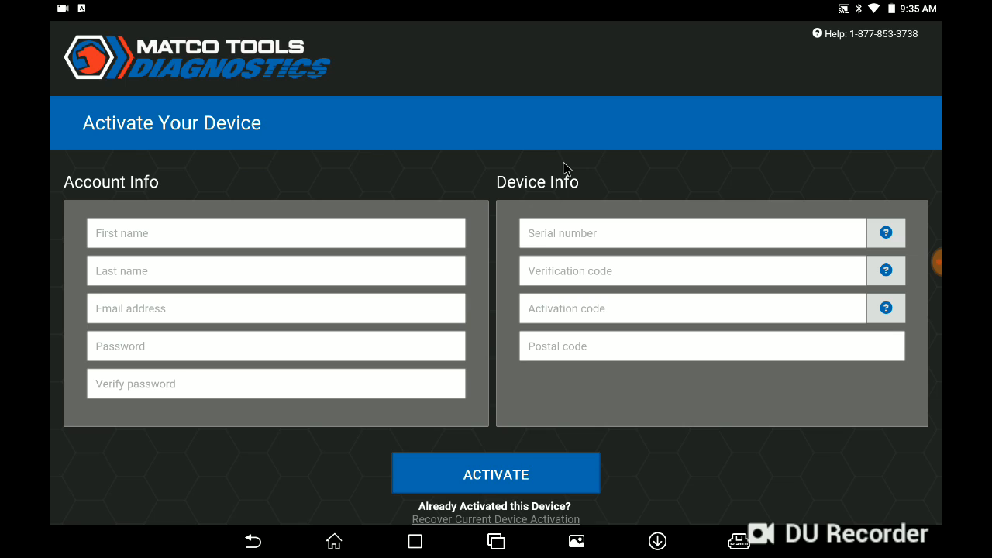
{"action": "mouse_move", "coordinate": [163, 242]}
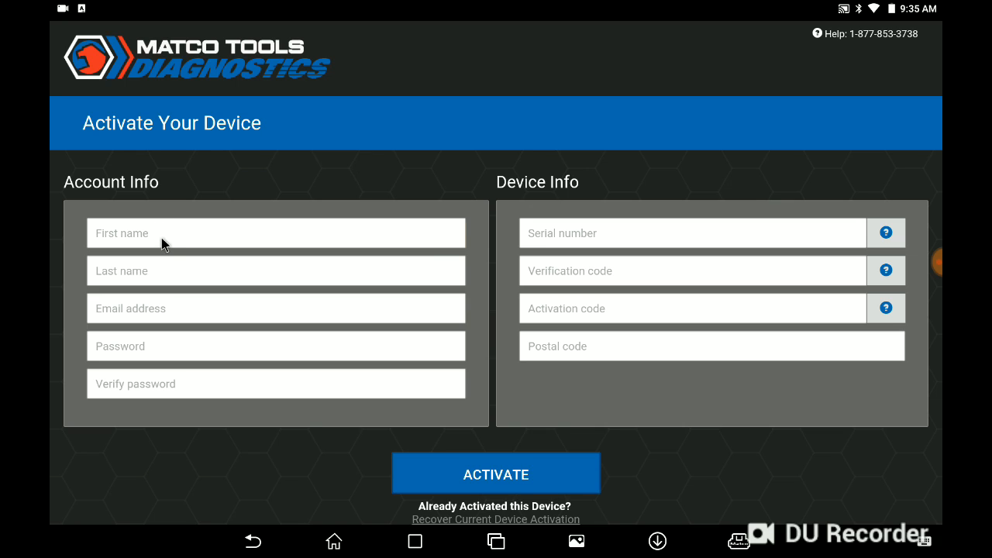
{"action": "type", "text": "eric"}
{"action": "type", "text": "pa"}
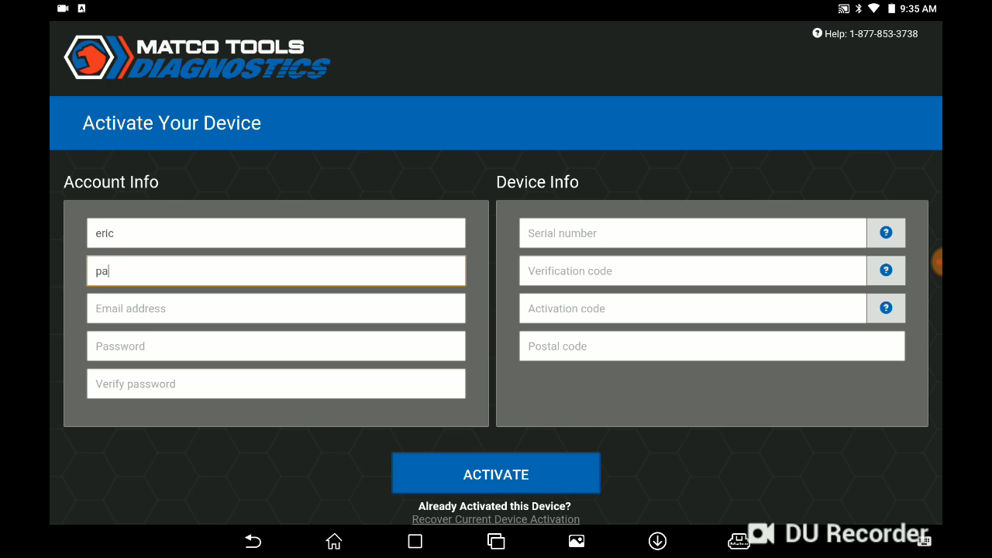
{"action": "type", "text": "gliughi"}
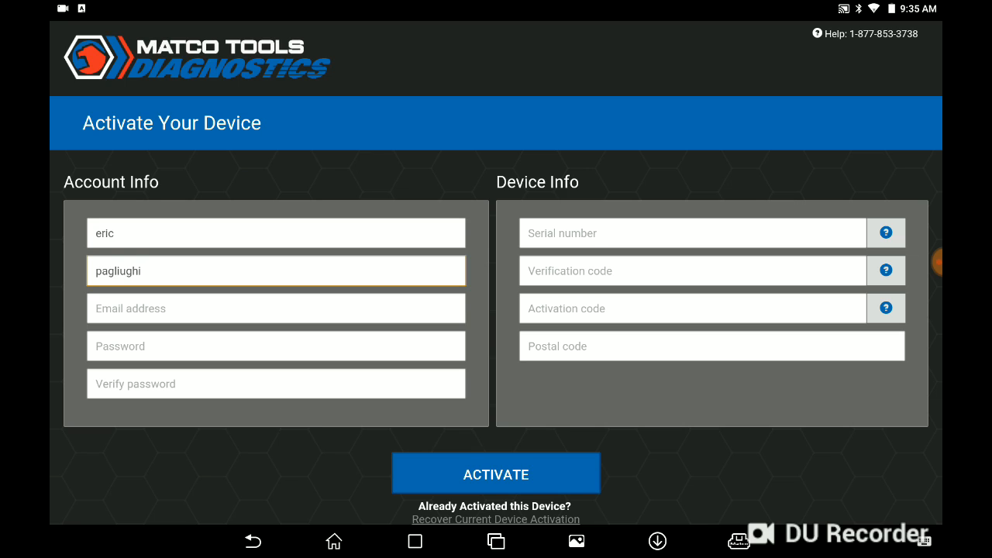
{"action": "left_click", "coordinate": [276, 308]}
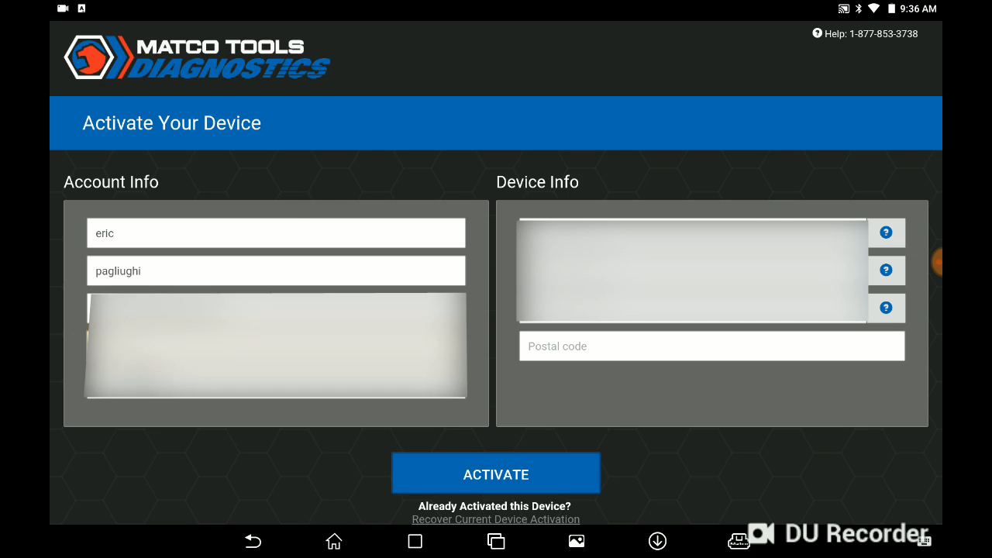
{"action": "left_click", "coordinate": [276, 345]}
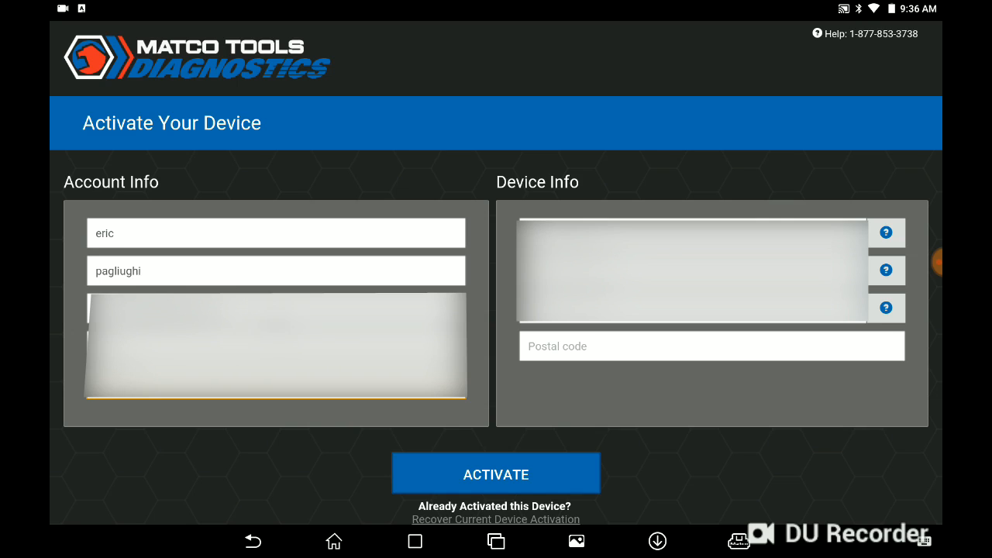
{"action": "left_click", "coordinate": [690, 233]}
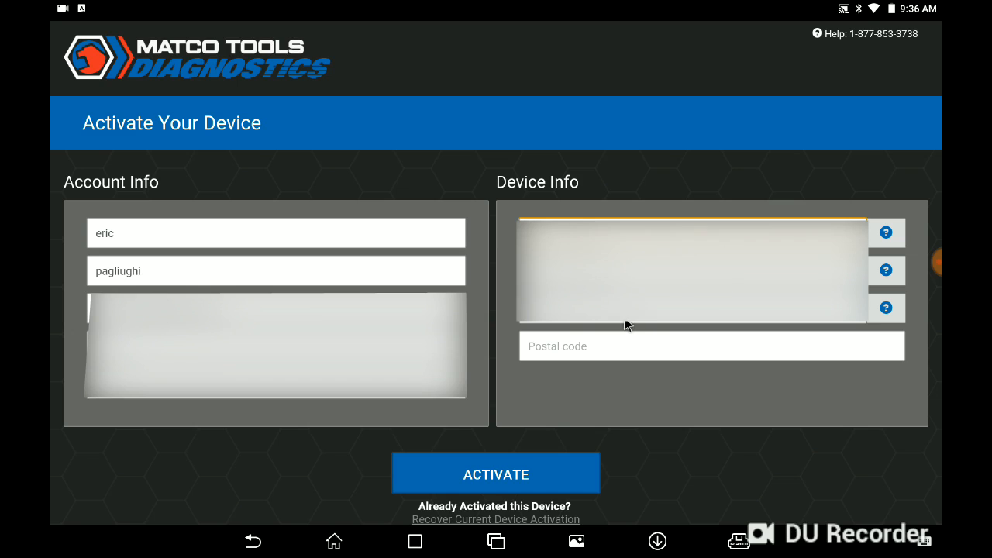
{"action": "mouse_move", "coordinate": [887, 238]}
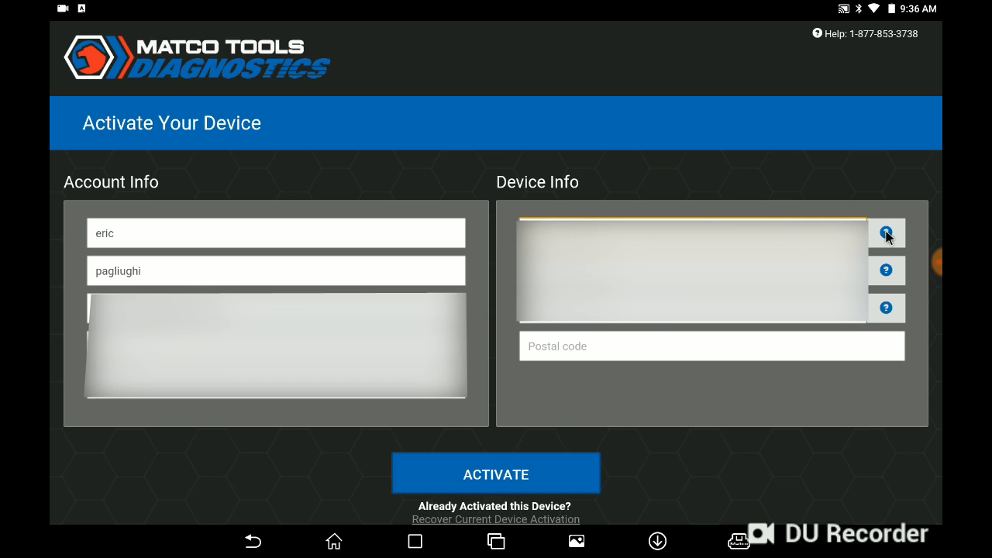
{"action": "left_click", "coordinate": [885, 233]}
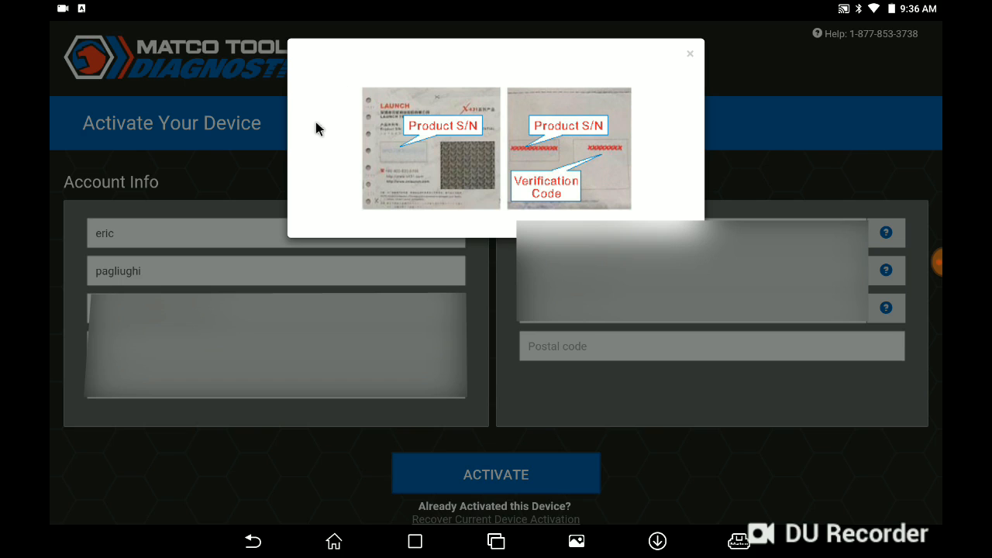
{"action": "mouse_move", "coordinate": [309, 107]}
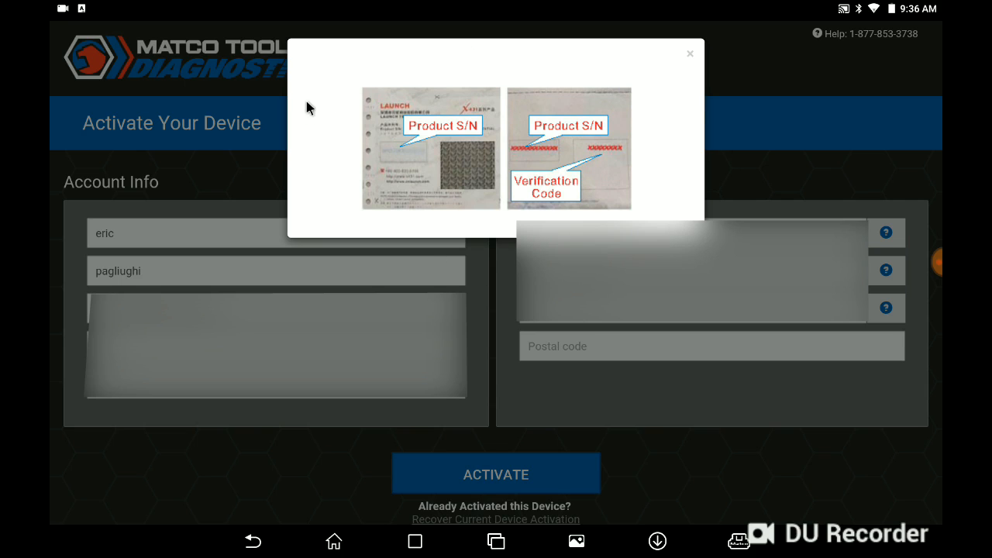
{"action": "mouse_move", "coordinate": [389, 154]}
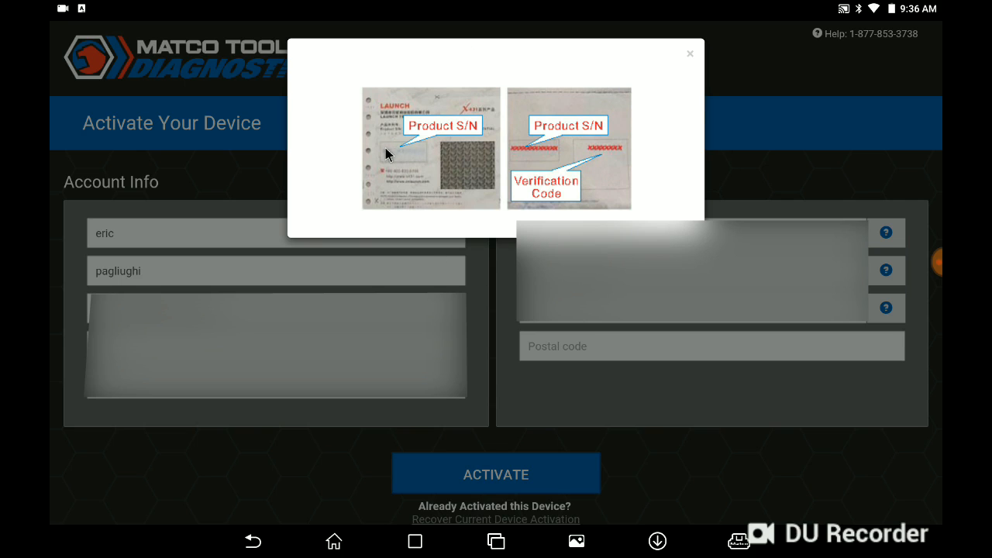
{"action": "mouse_move", "coordinate": [568, 180]}
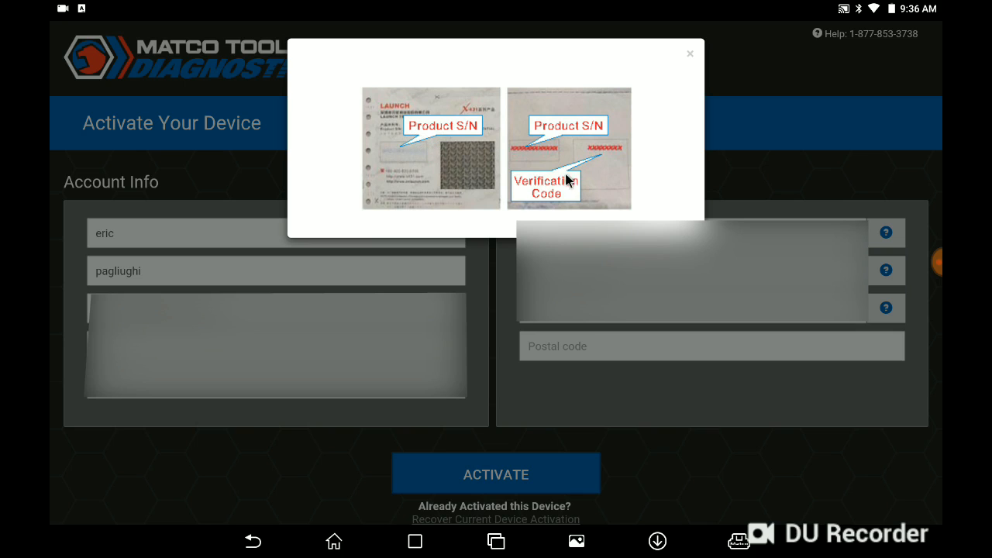
{"action": "left_click", "coordinate": [689, 52]}
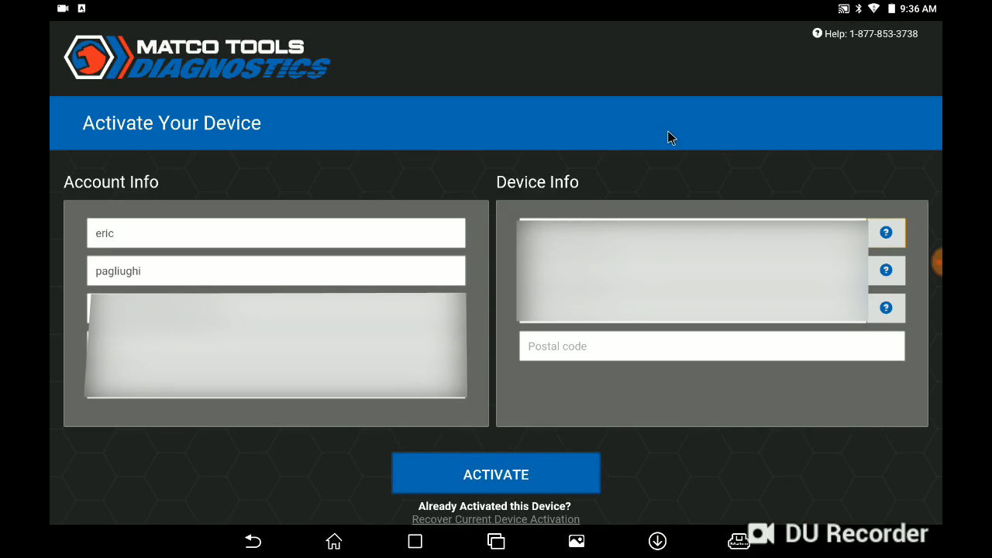
{"action": "left_click", "coordinate": [689, 232]}
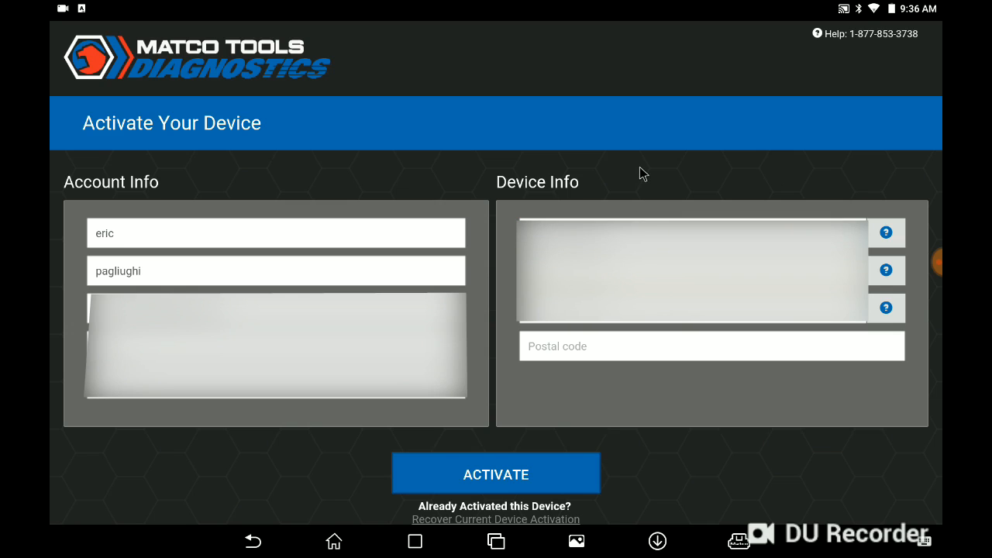
{"action": "left_click", "coordinate": [885, 270]}
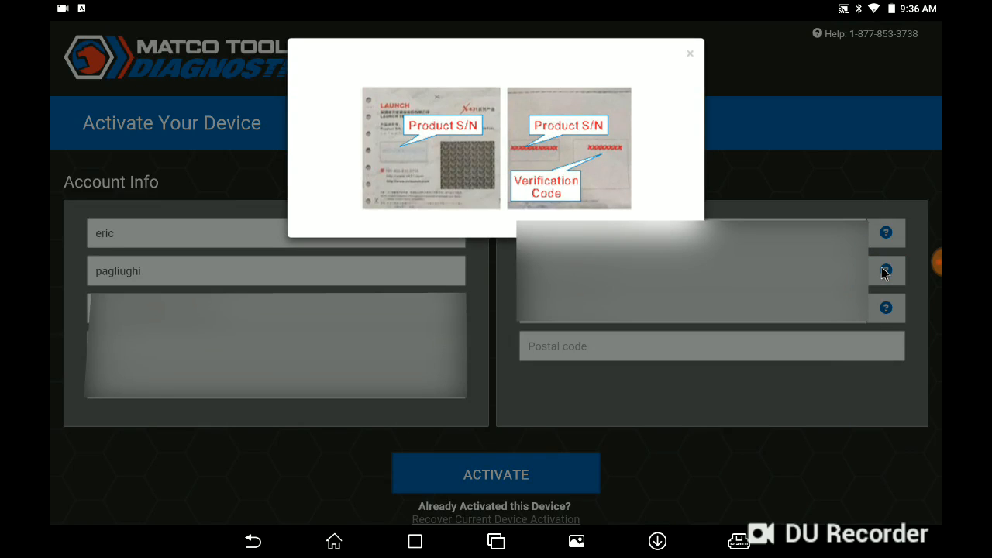
{"action": "mouse_move", "coordinate": [504, 252]}
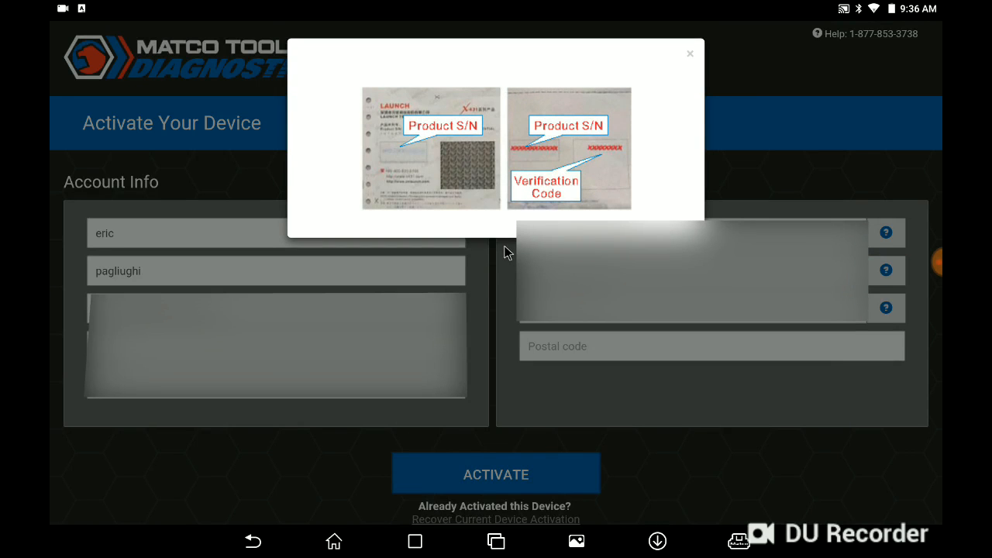
{"action": "mouse_move", "coordinate": [581, 162]}
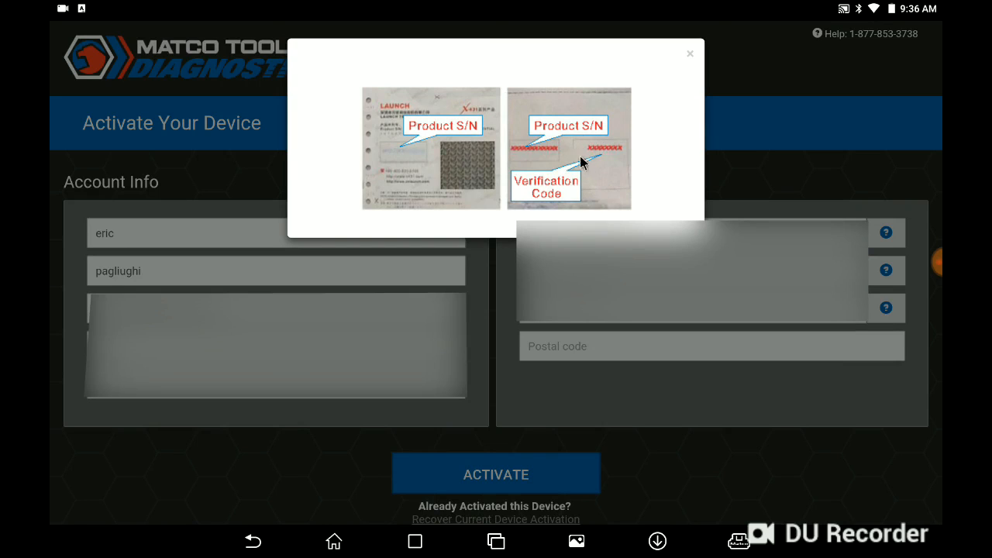
{"action": "mouse_move", "coordinate": [606, 170]}
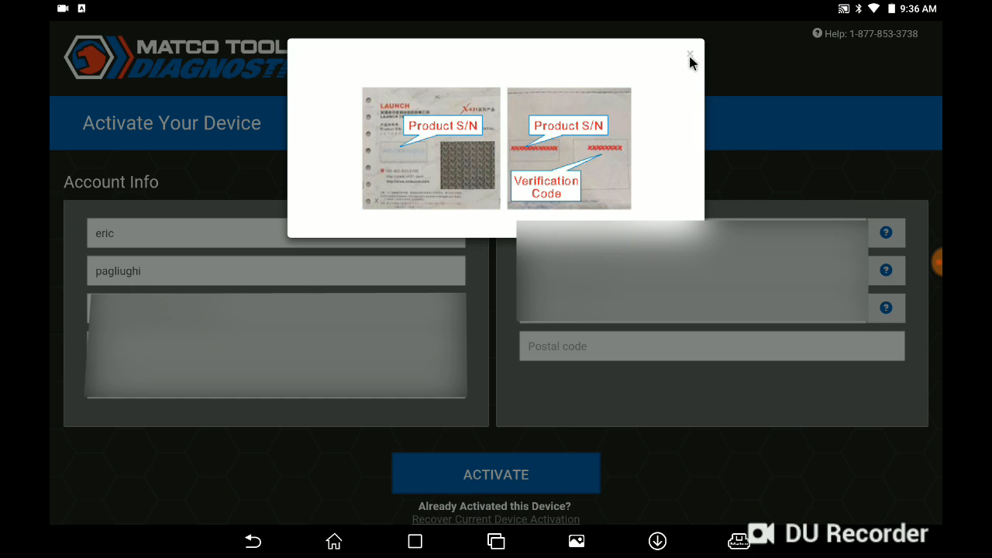
{"action": "left_click", "coordinate": [689, 55]}
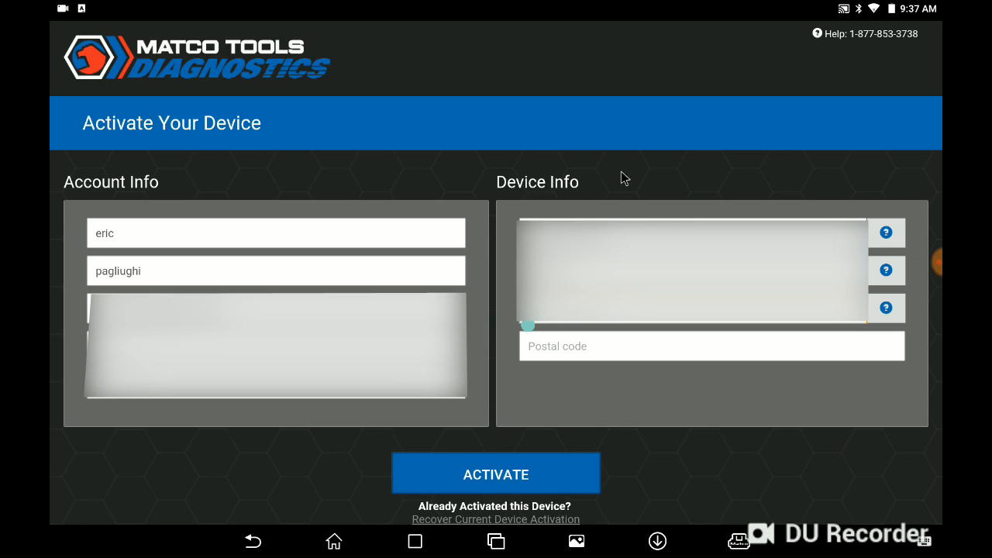
{"action": "mouse_move", "coordinate": [445, 123]}
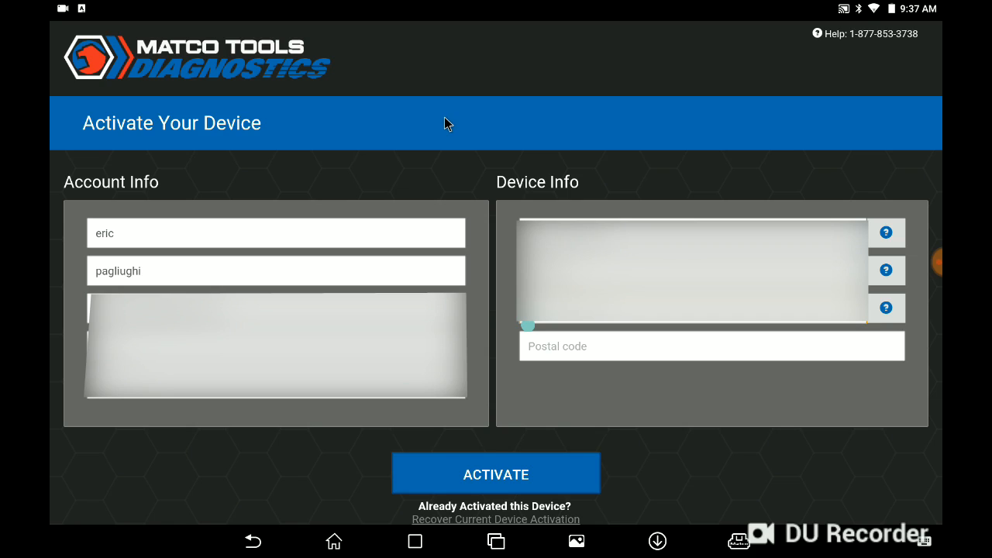
{"action": "mouse_move", "coordinate": [467, 167]}
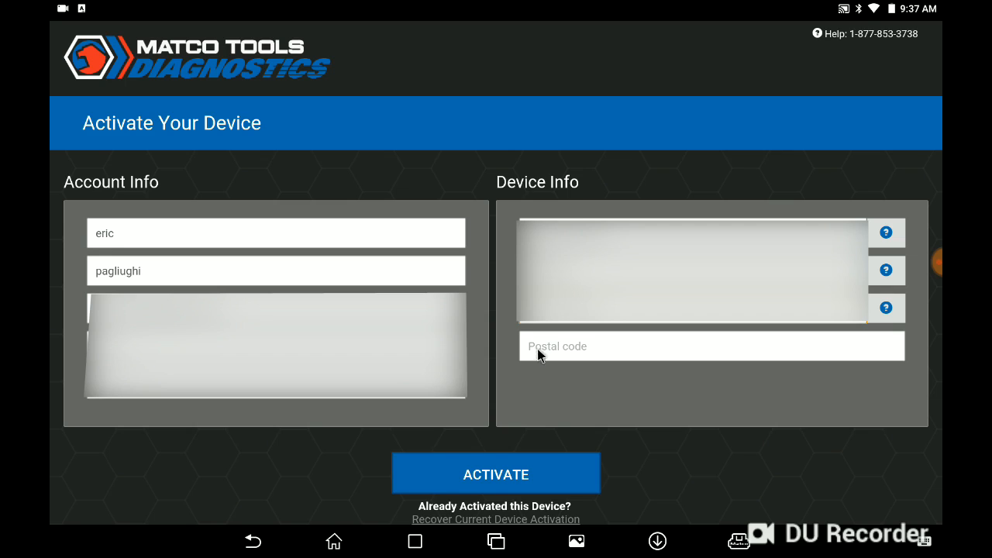
Enter postal code 08310 and activate the device.
{"action": "left_click", "coordinate": [710, 346]}
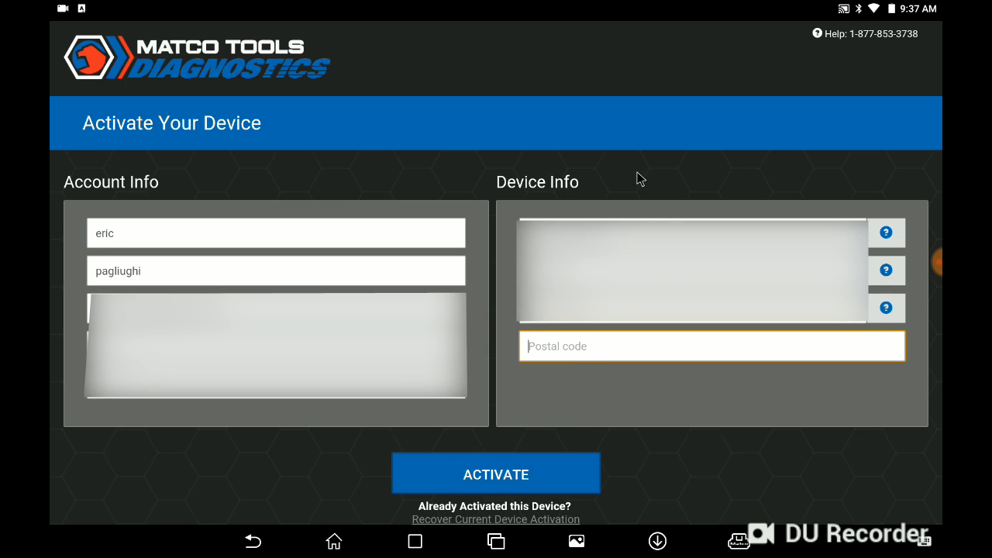
{"action": "type", "text": "083"}
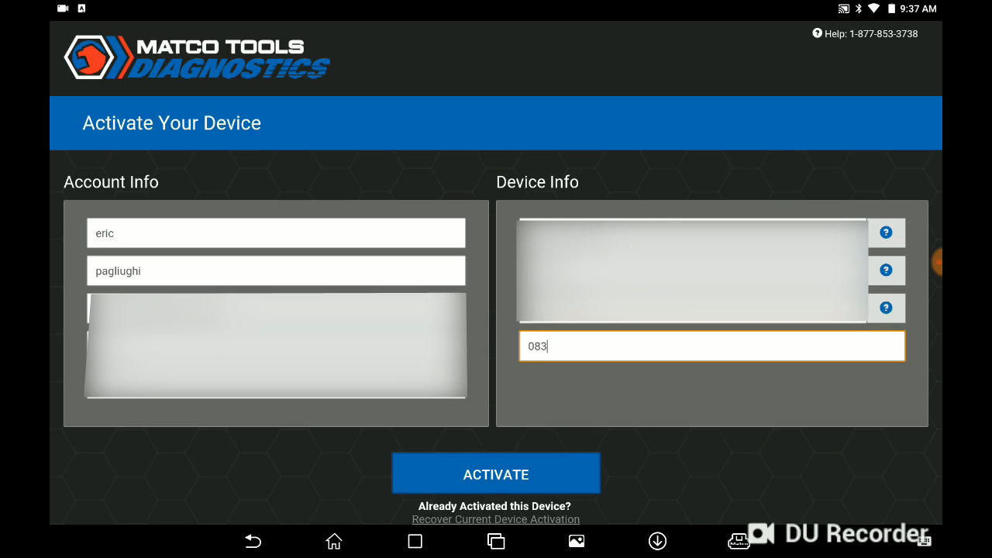
{"action": "type", "text": "10"}
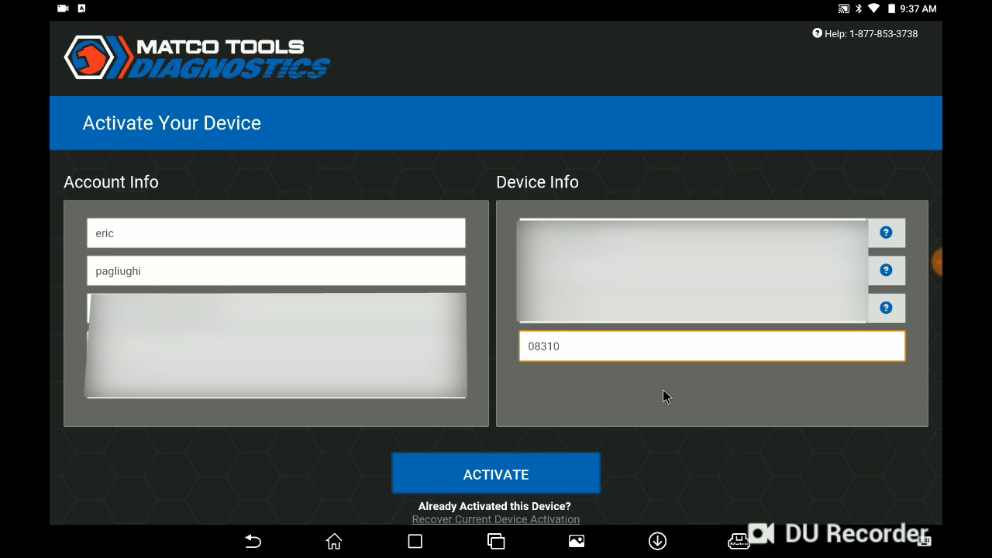
{"action": "left_click", "coordinate": [495, 473]}
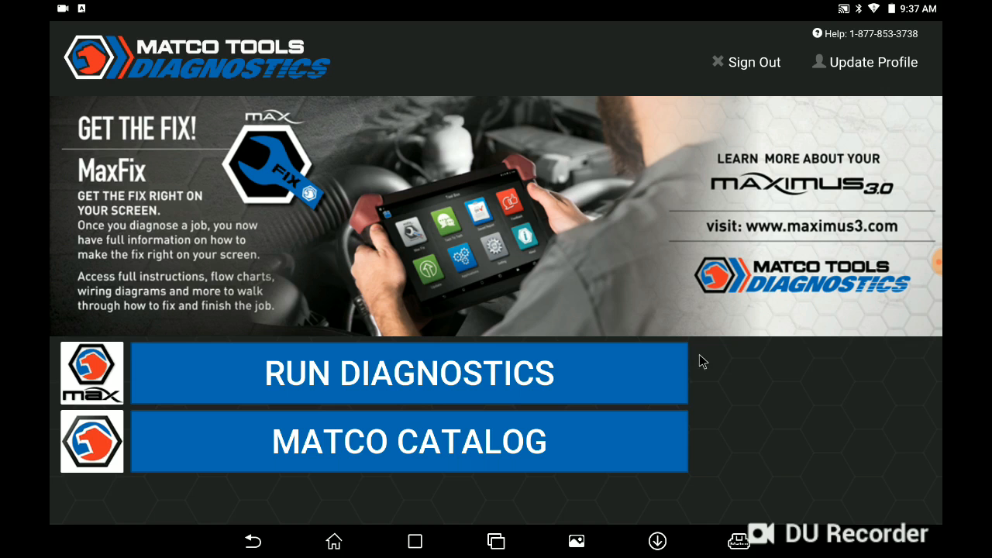
{"action": "mouse_move", "coordinate": [777, 385]}
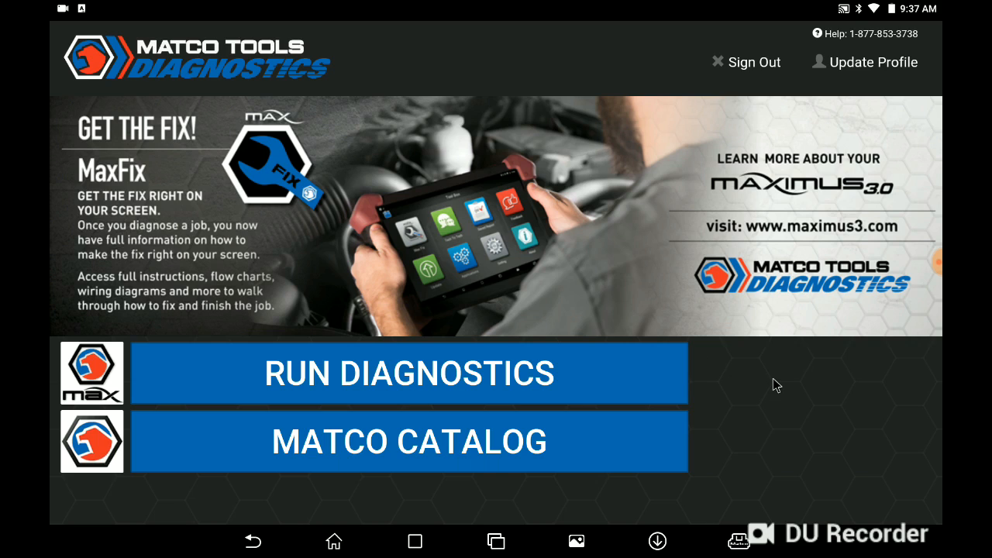
{"action": "mouse_move", "coordinate": [559, 92]}
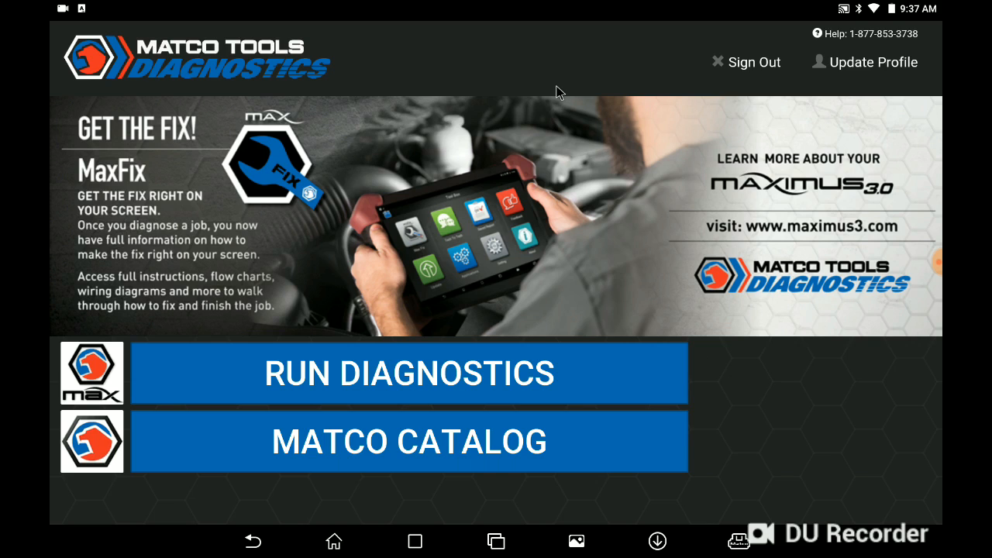
{"action": "mouse_move", "coordinate": [234, 389]}
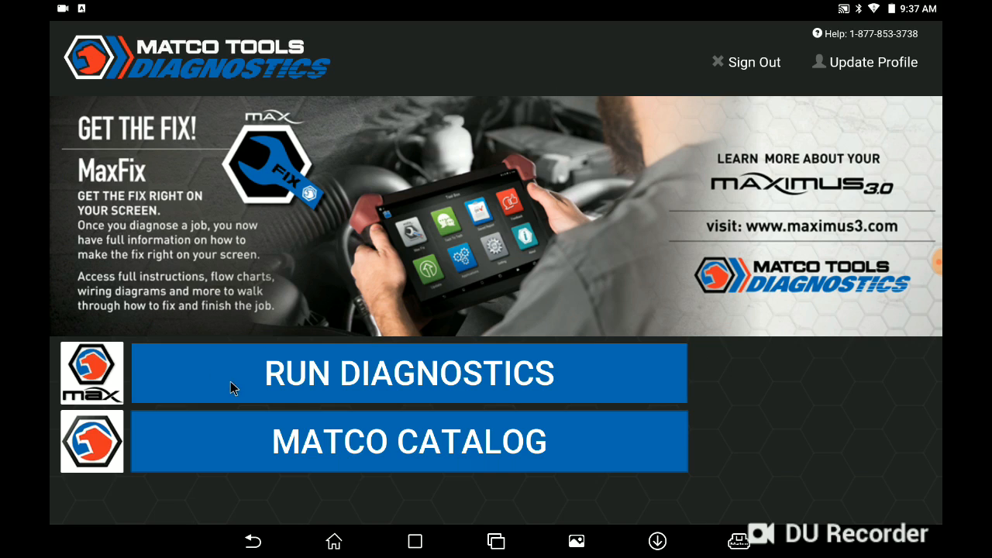
{"action": "mouse_move", "coordinate": [632, 388]}
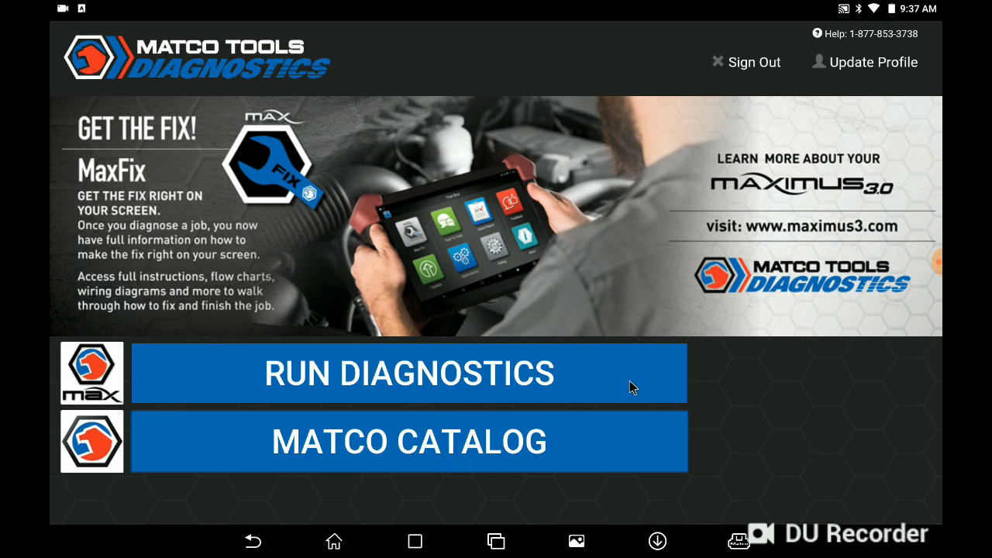
{"action": "left_click", "coordinate": [409, 373]}
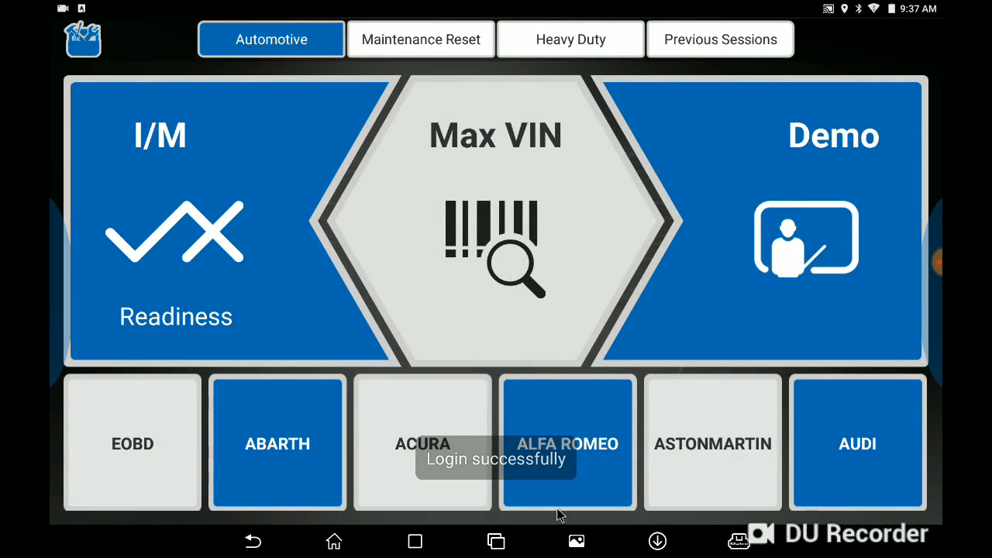
{"action": "mouse_move", "coordinate": [442, 176]}
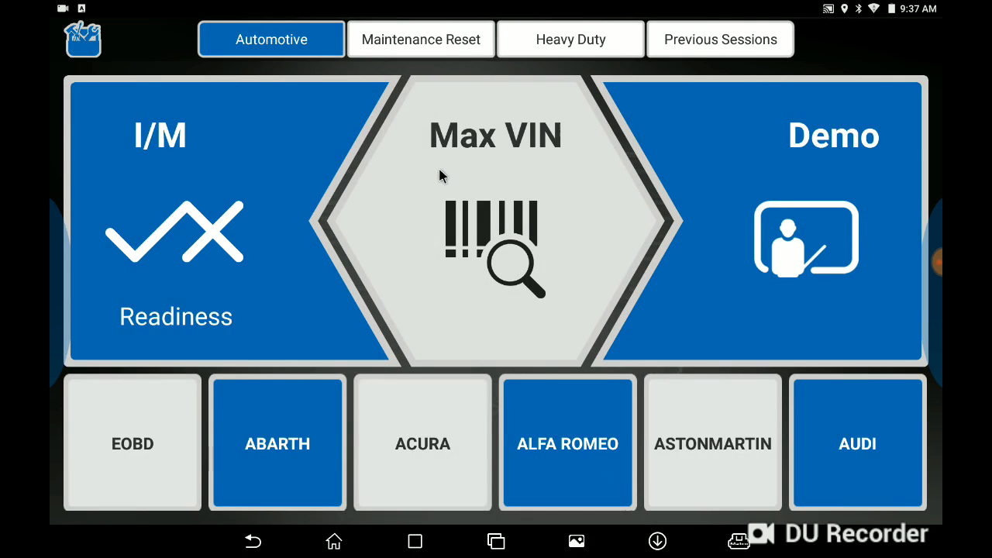
{"action": "mouse_move", "coordinate": [634, 115]}
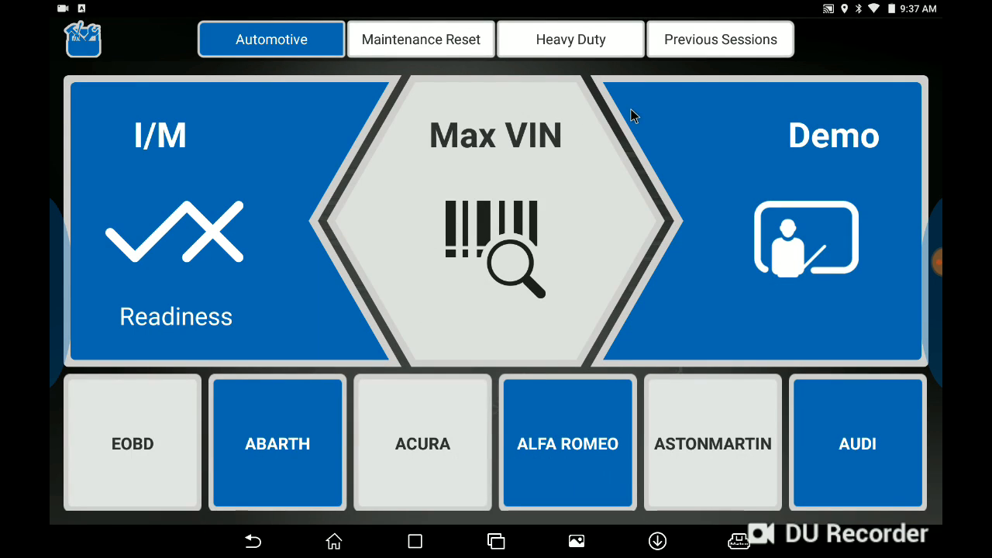
{"action": "mouse_move", "coordinate": [511, 70]}
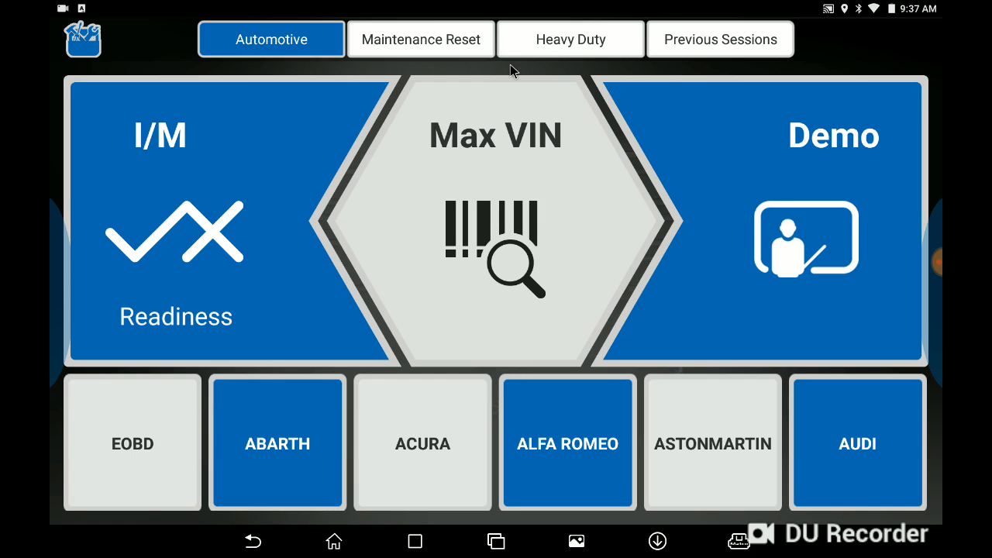
{"action": "mouse_move", "coordinate": [497, 78]}
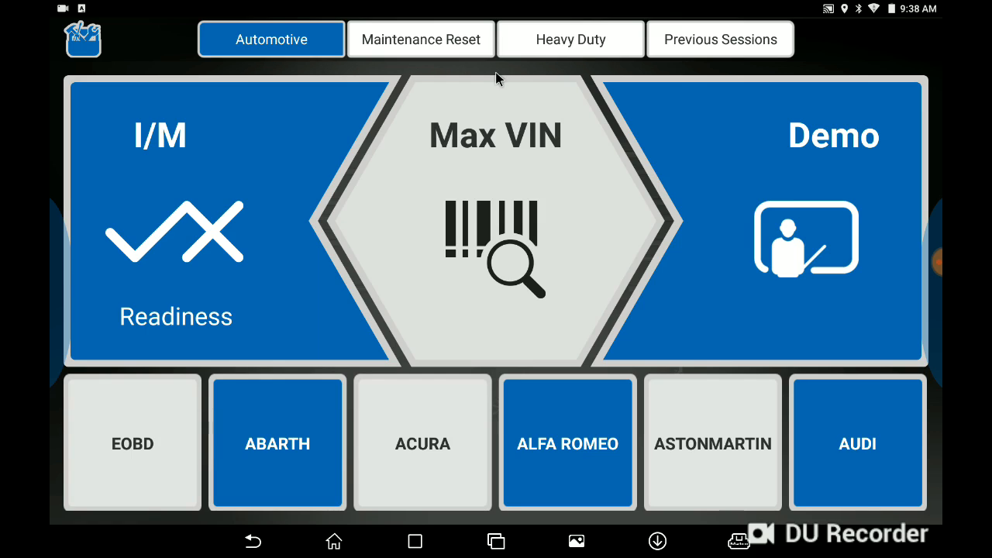
{"action": "mouse_move", "coordinate": [159, 58]}
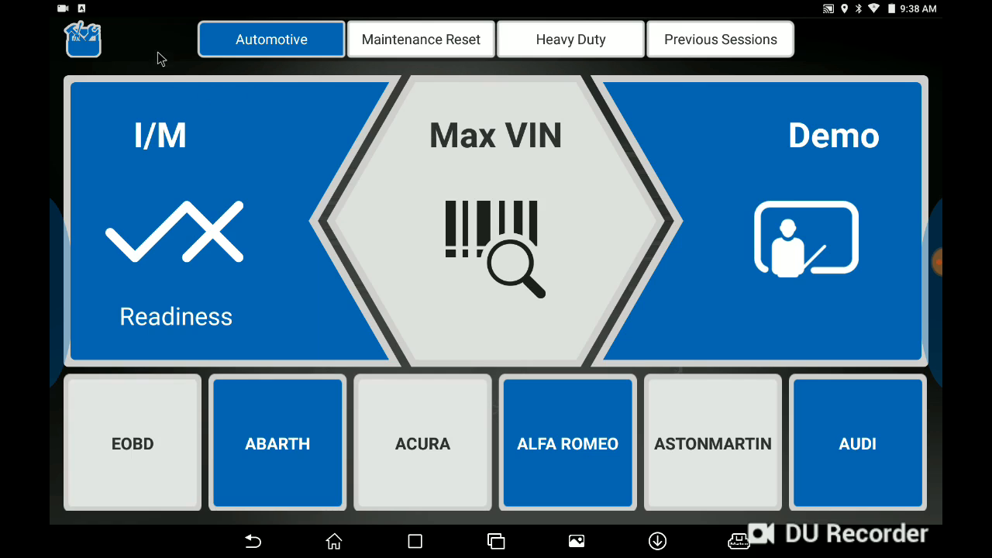
{"action": "mouse_move", "coordinate": [153, 48]}
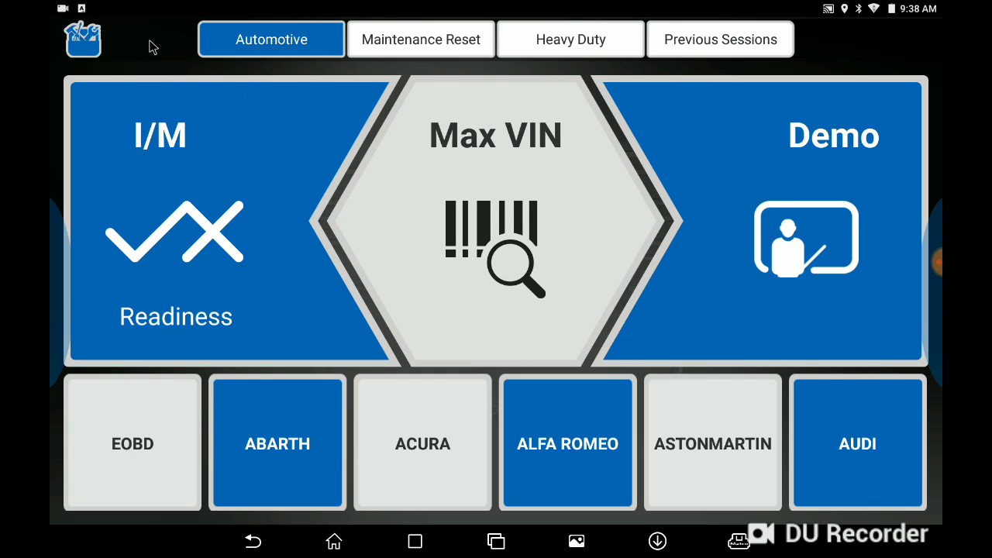
{"action": "mouse_move", "coordinate": [93, 50]}
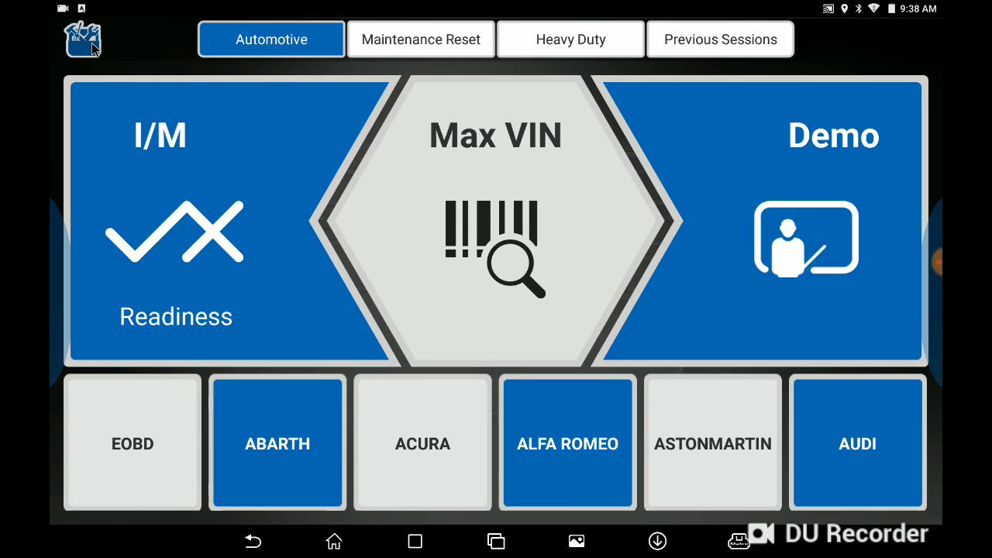
Open the Tool Box from the top-left icon.
{"action": "left_click", "coordinate": [83, 38]}
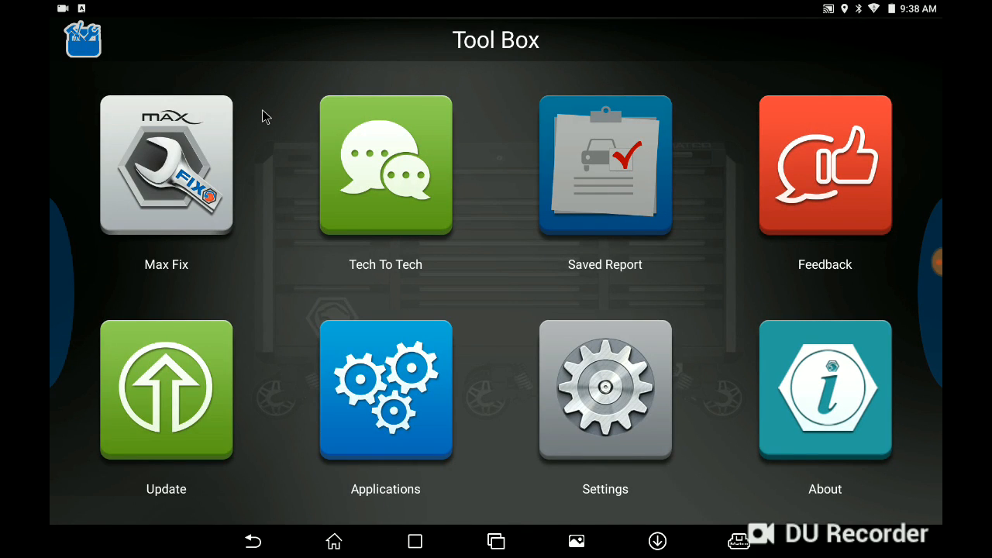
{"action": "mouse_move", "coordinate": [448, 169]}
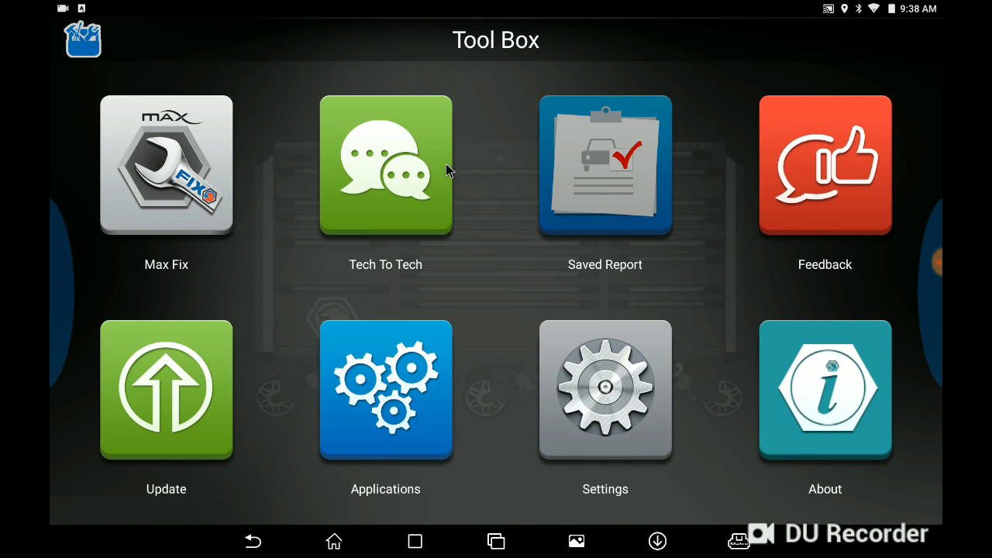
{"action": "mouse_move", "coordinate": [755, 283]}
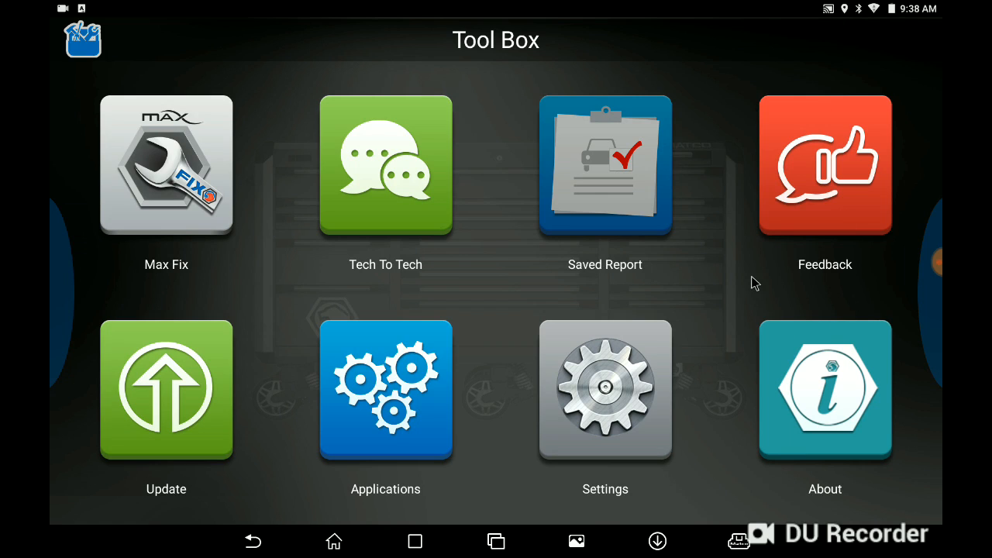
{"action": "mouse_move", "coordinate": [699, 110]}
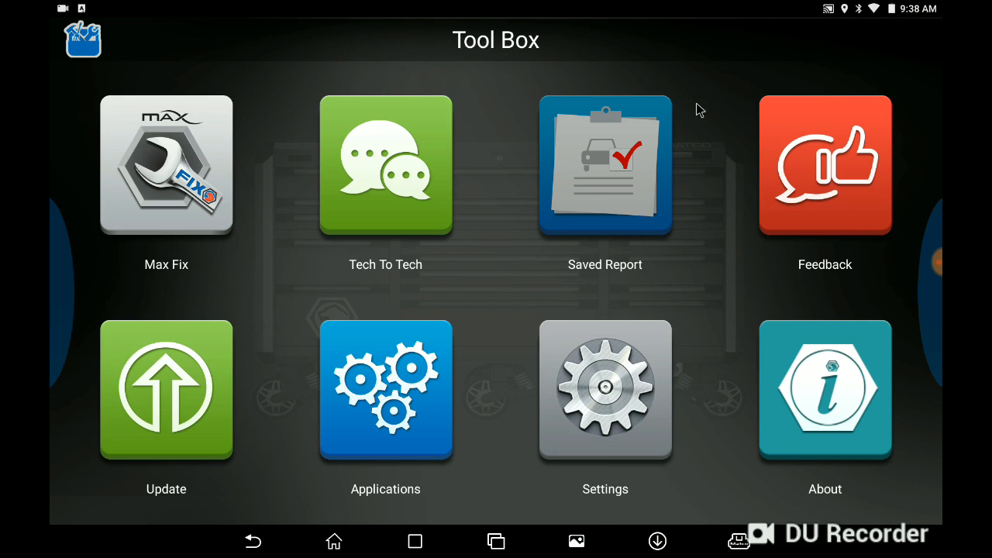
{"action": "mouse_move", "coordinate": [266, 401]}
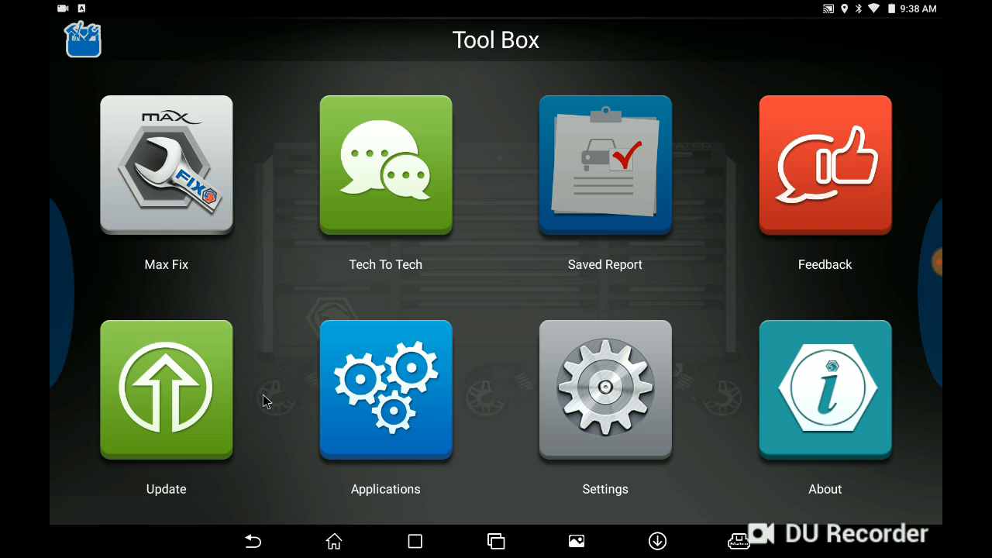
{"action": "mouse_move", "coordinate": [193, 288]}
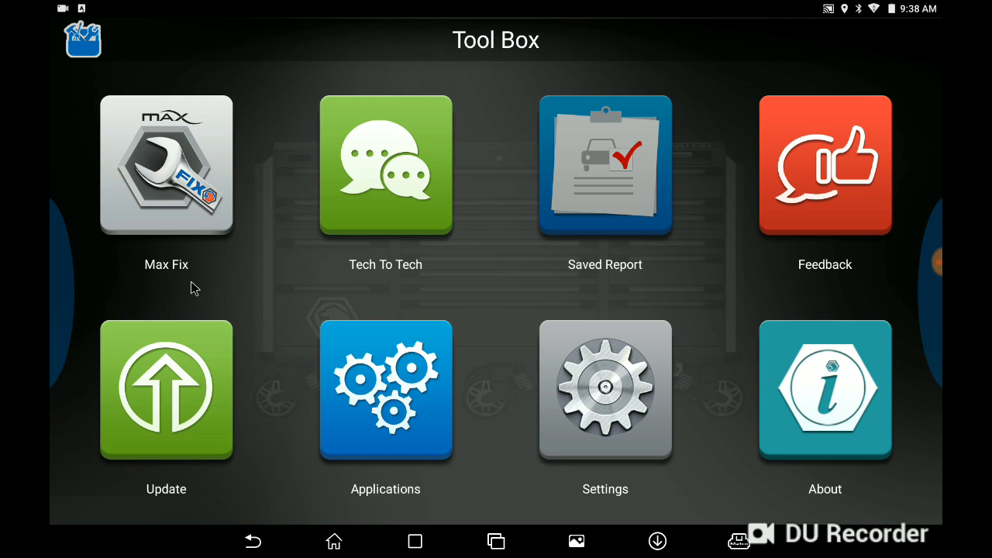
{"action": "mouse_move", "coordinate": [135, 398]}
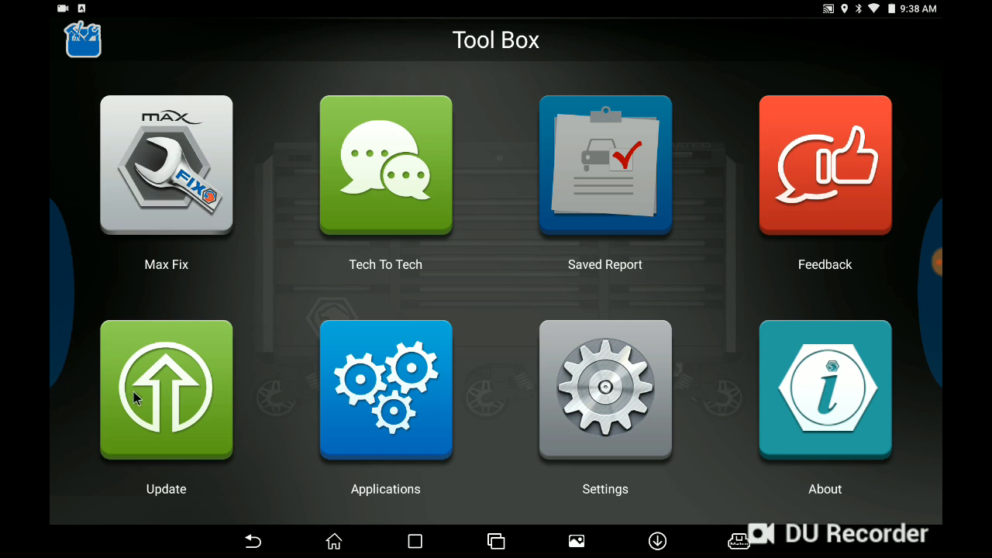
Open the Update tile listing BatteryTest, Maximus3 and VIN Recognition updates.
{"action": "left_click", "coordinate": [166, 390]}
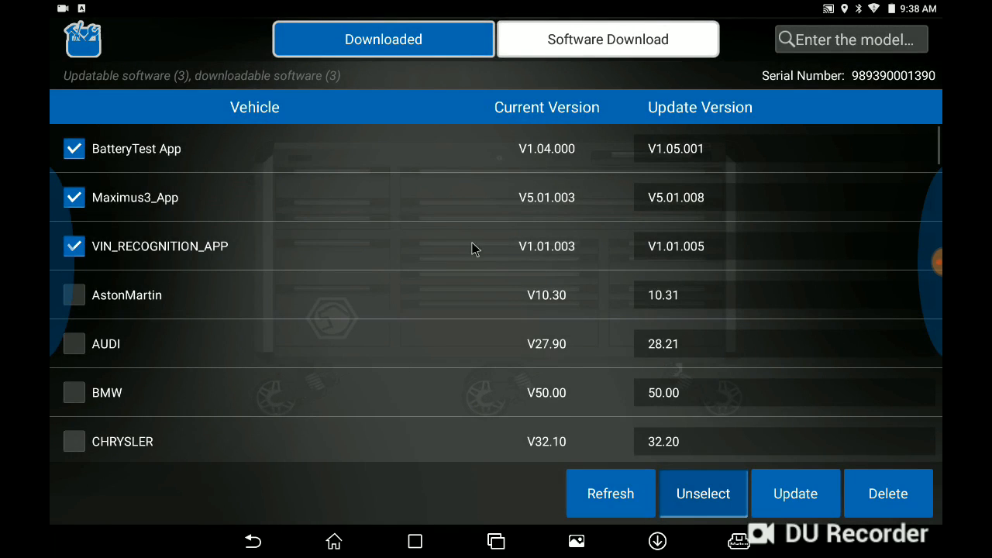
{"action": "mouse_move", "coordinate": [171, 282]}
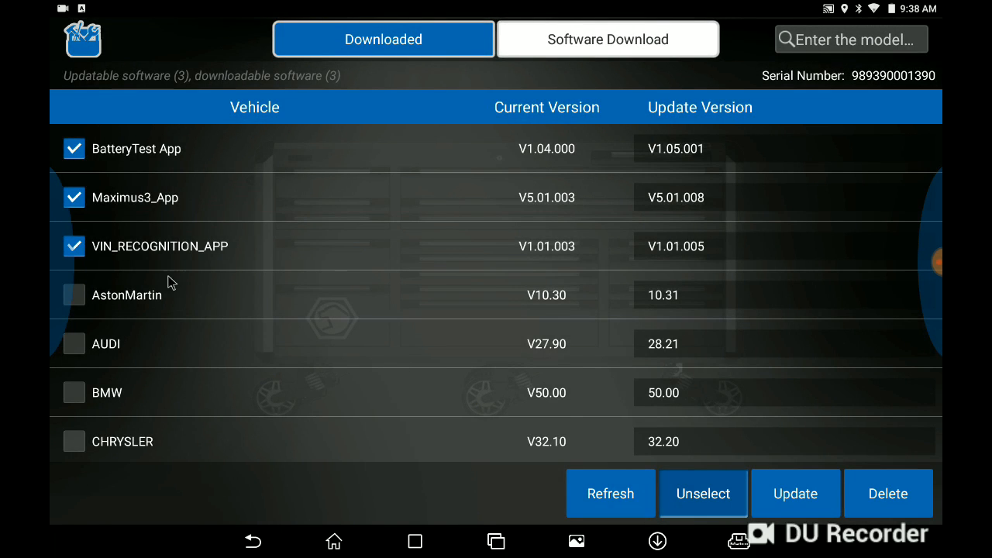
{"action": "mouse_move", "coordinate": [346, 281]}
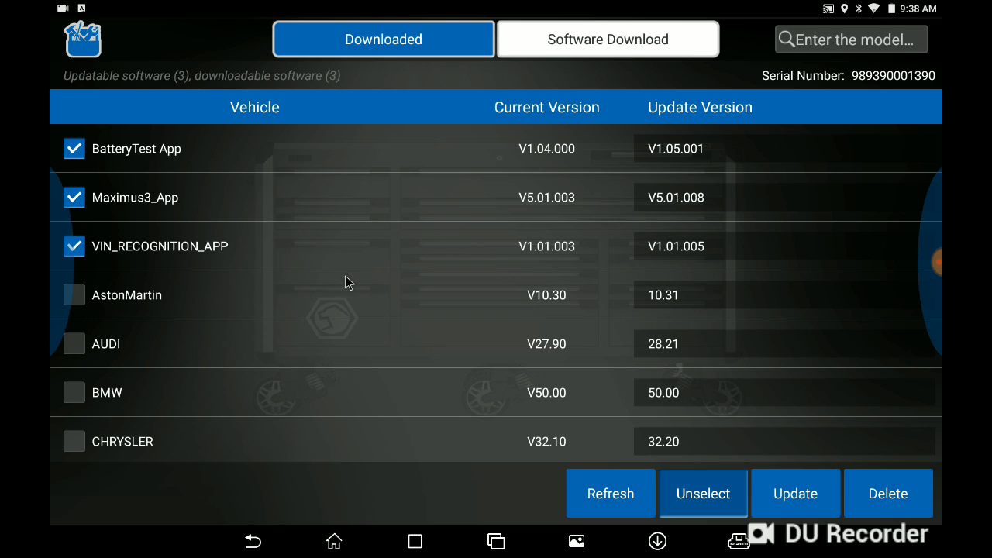
{"action": "mouse_move", "coordinate": [416, 349]}
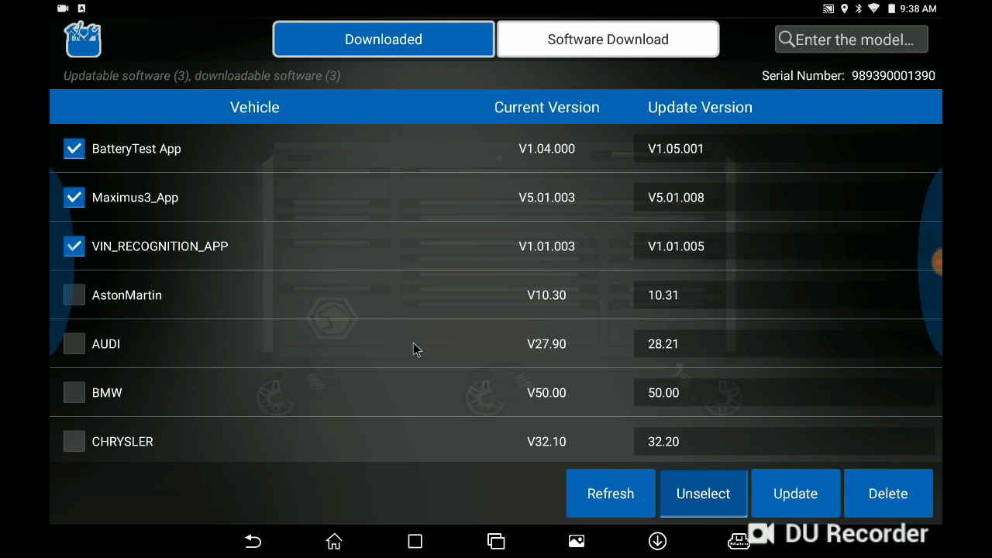
{"action": "mouse_move", "coordinate": [790, 498]}
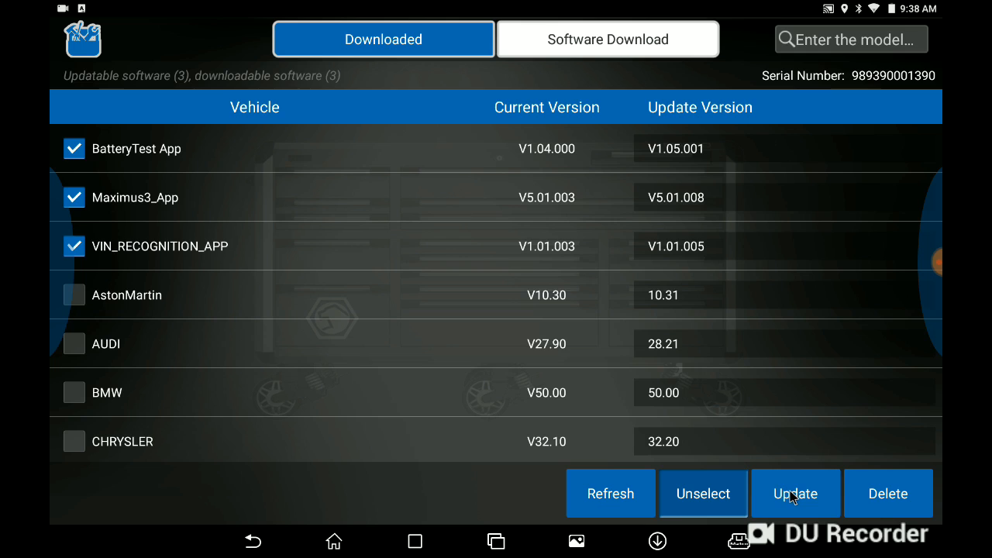
Update the three ticked apps and approve the Maximus3.0 install prompt.
{"action": "left_click", "coordinate": [796, 493]}
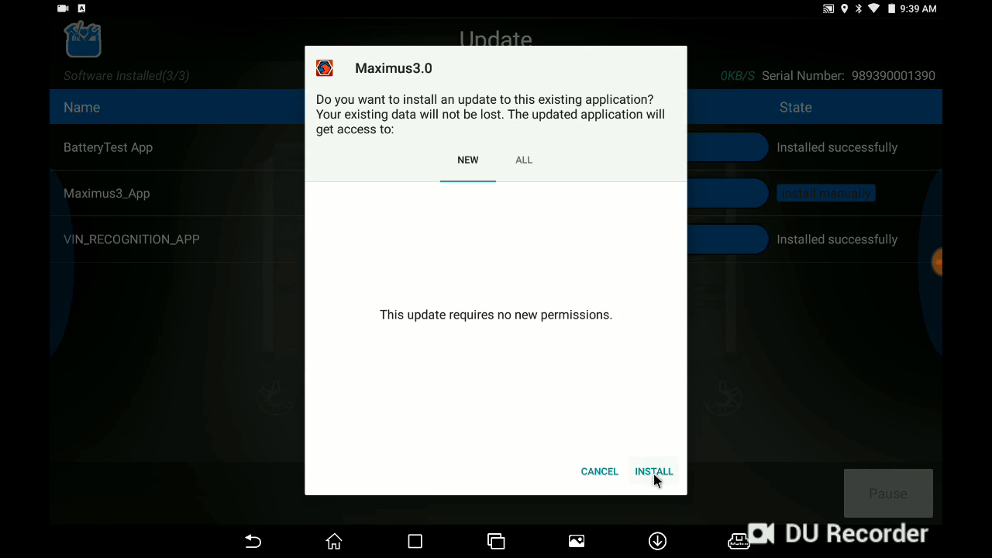
{"action": "mouse_move", "coordinate": [781, 345]}
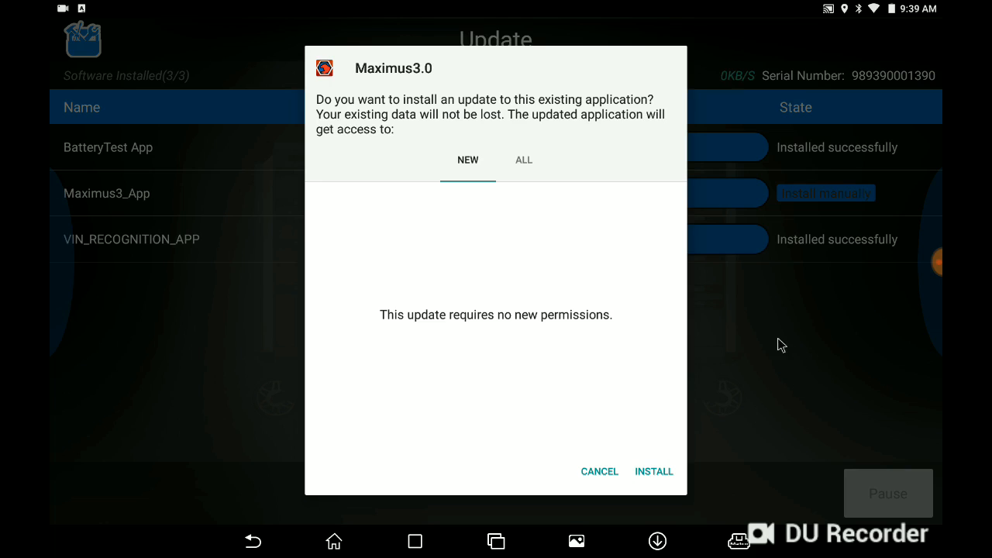
{"action": "mouse_move", "coordinate": [548, 423]}
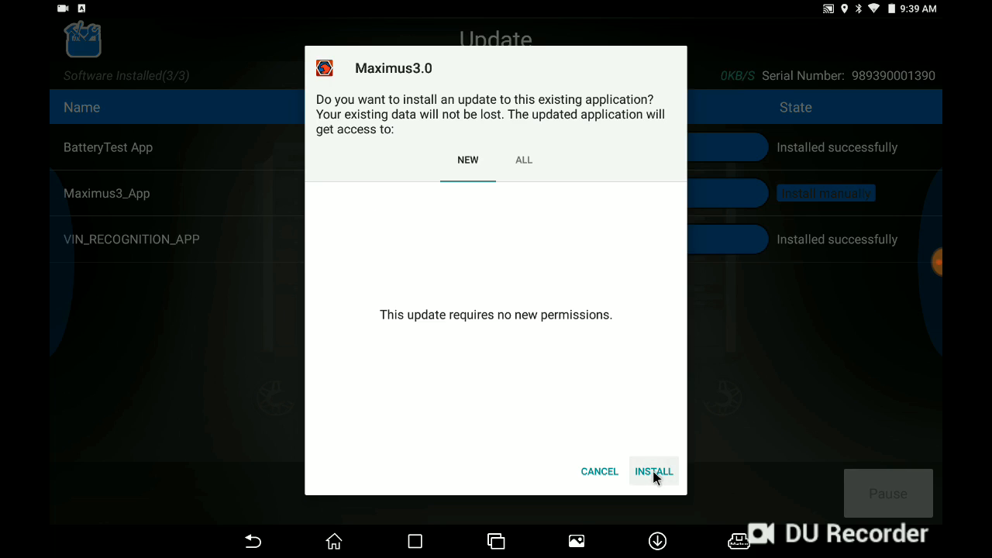
{"action": "left_click", "coordinate": [653, 471]}
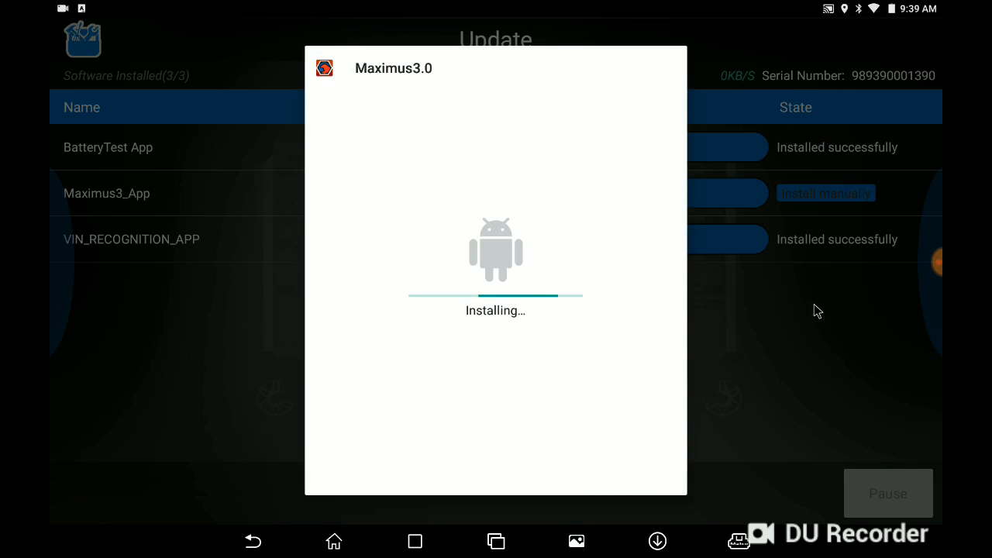
{"action": "mouse_move", "coordinate": [793, 353]}
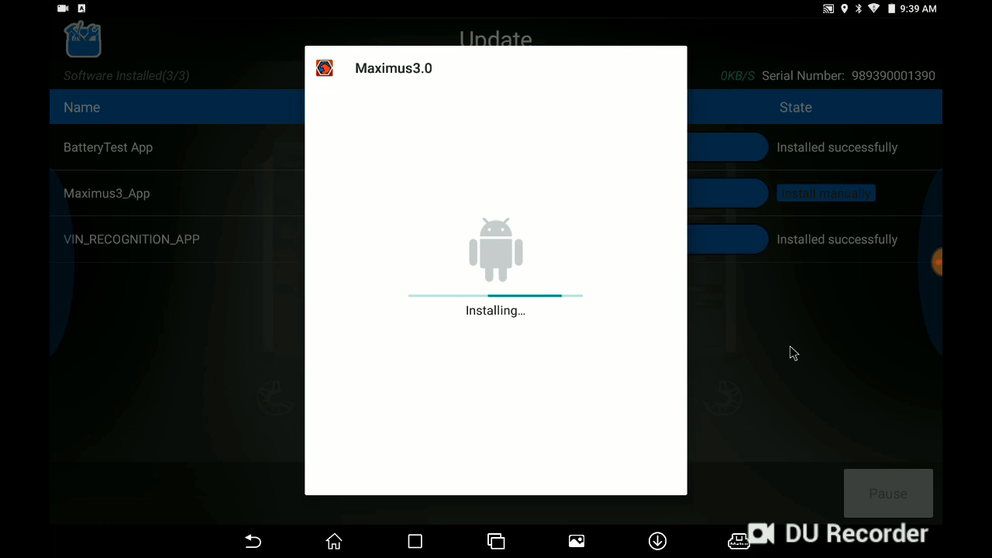
{"action": "mouse_move", "coordinate": [783, 305]}
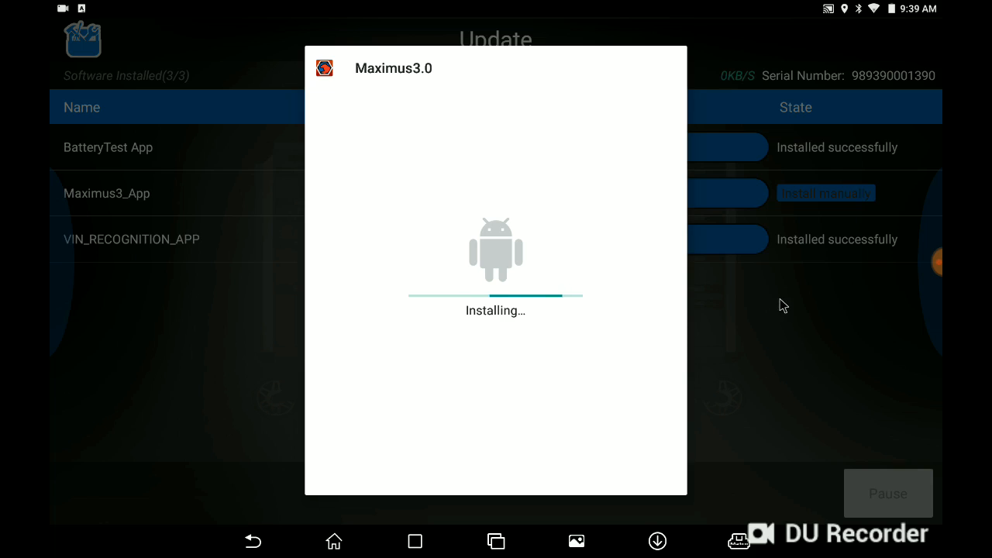
{"action": "mouse_move", "coordinate": [768, 320]}
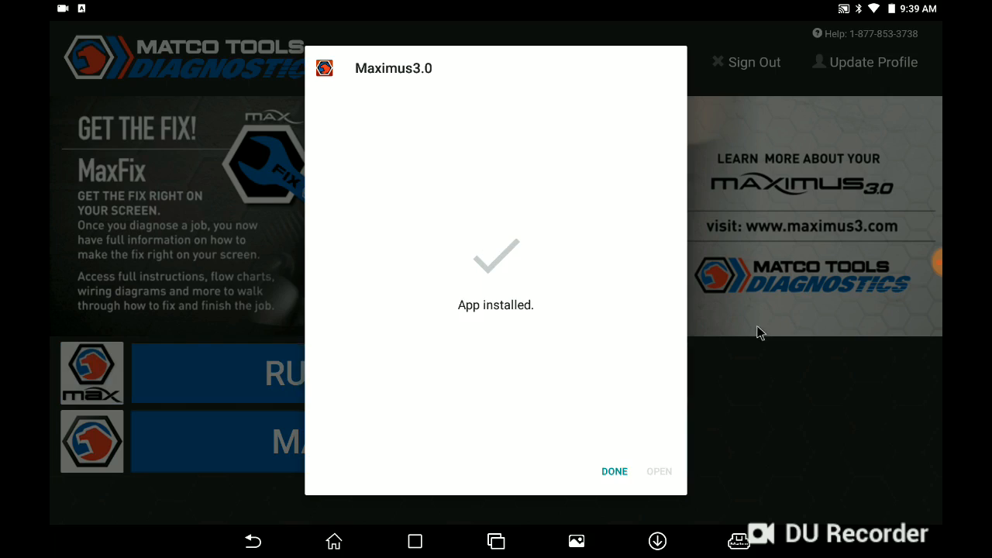
Dismiss the App installed dialog and launch Run Diagnostics.
{"action": "left_click", "coordinate": [614, 472]}
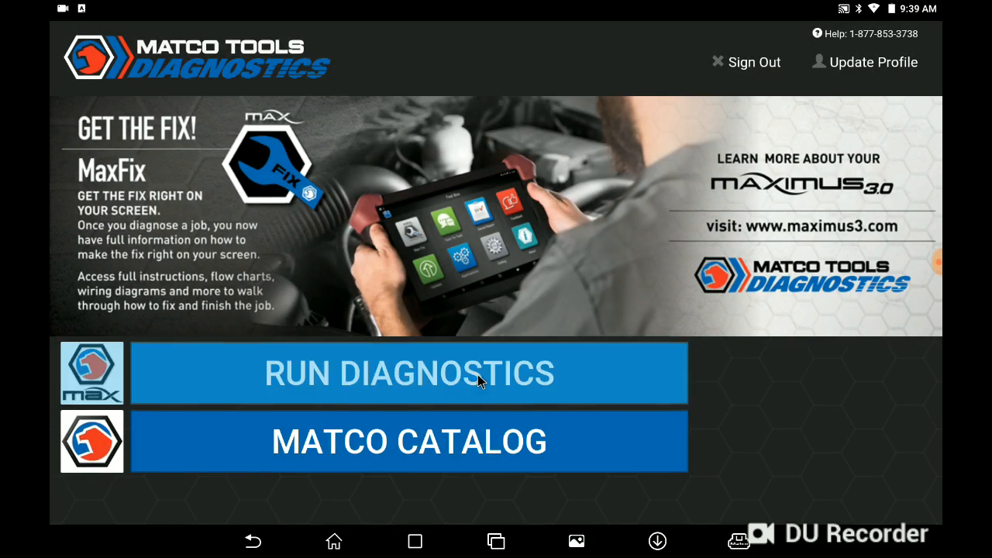
{"action": "left_click", "coordinate": [409, 372]}
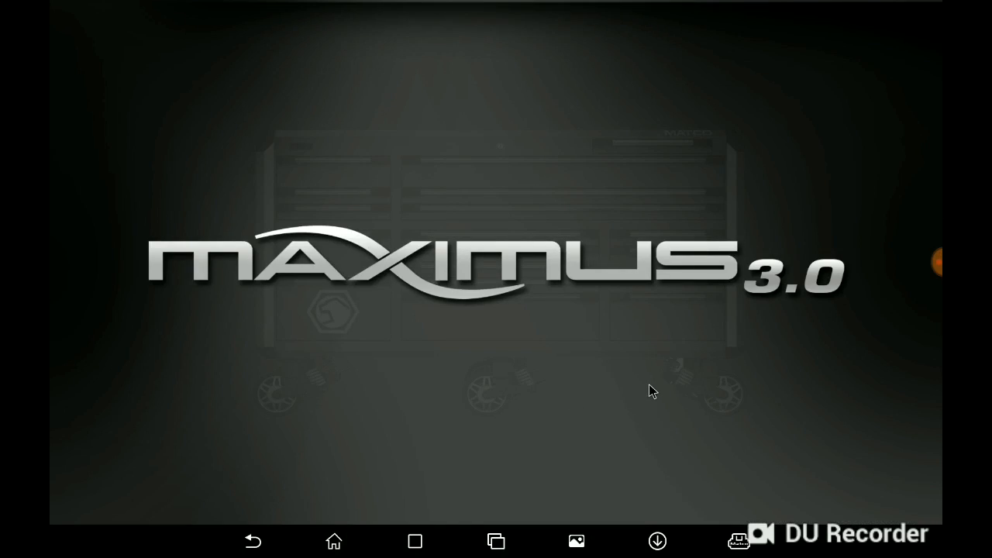